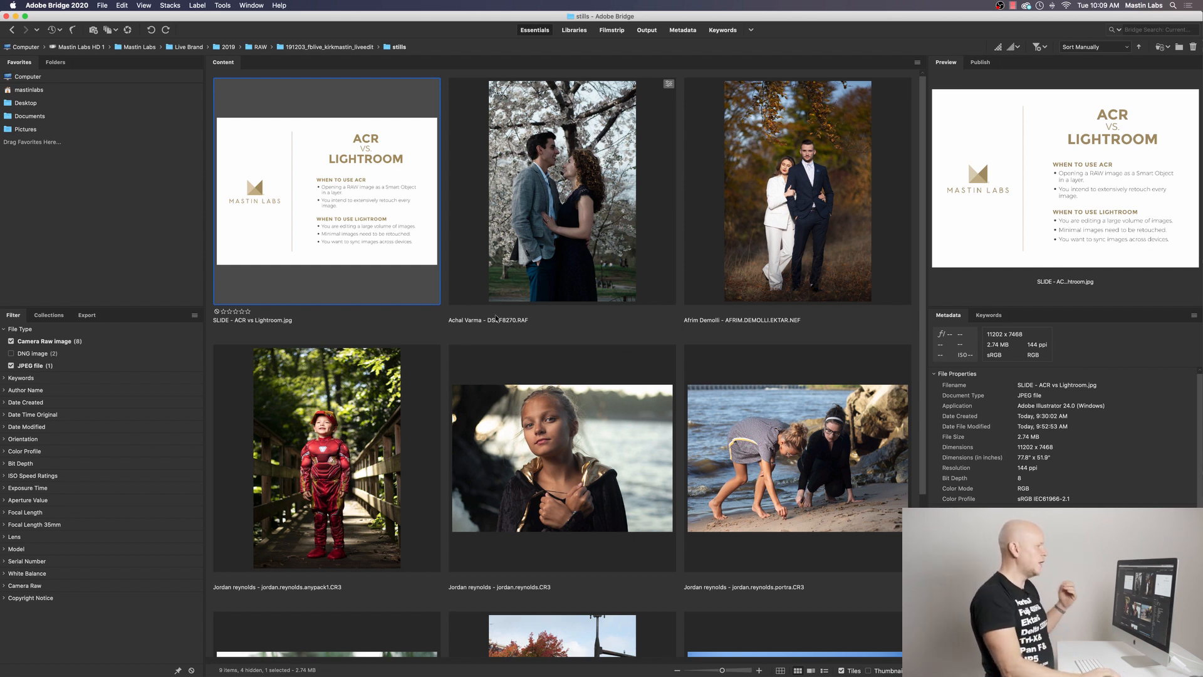
left_click(561, 190)
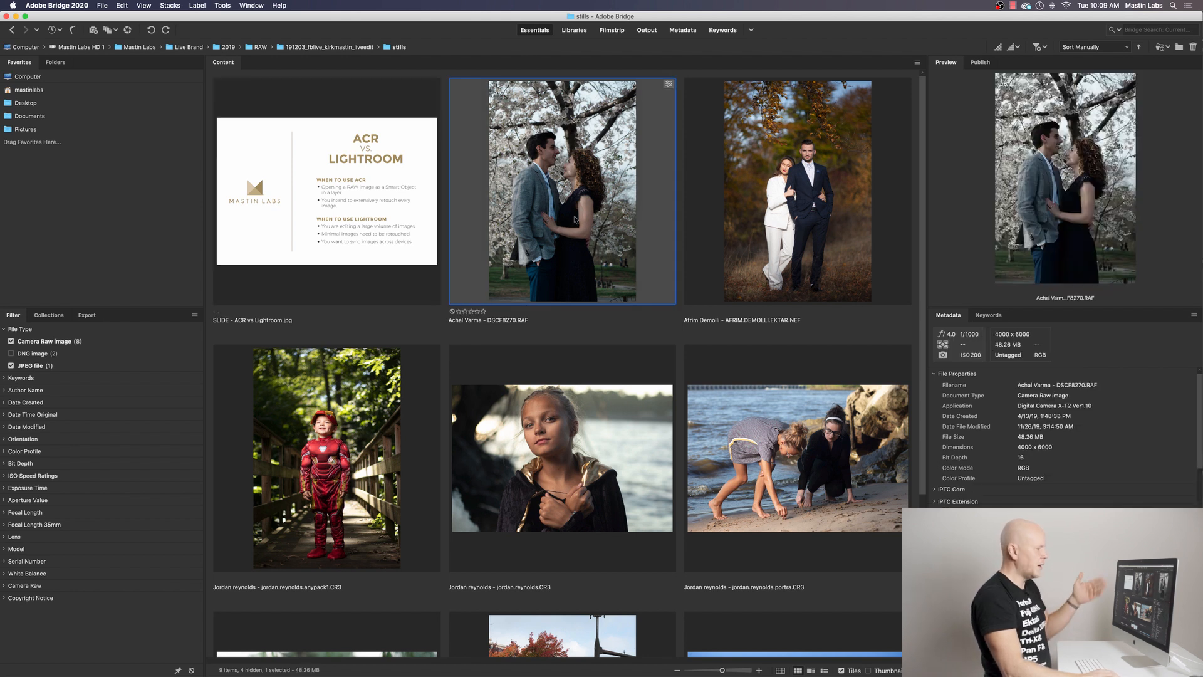
Bring the couple portrait into Camera Raw and review its tone curve, detail and HSL hue settings
double_click(562, 191)
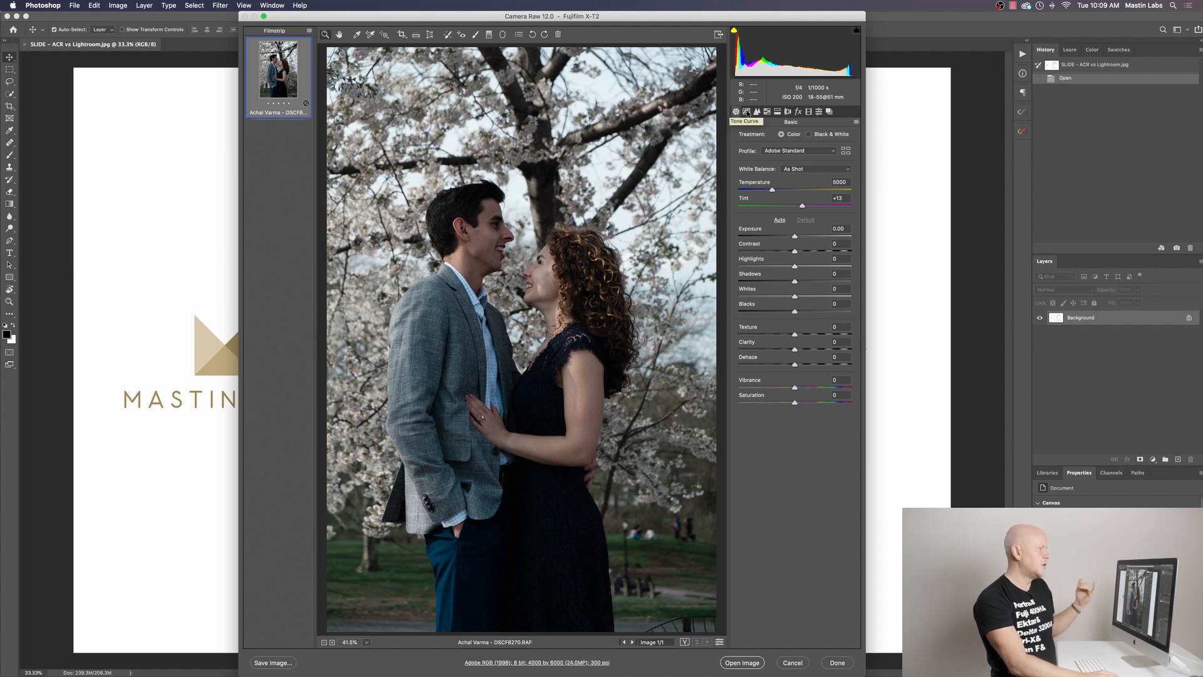
left_click(766, 111)
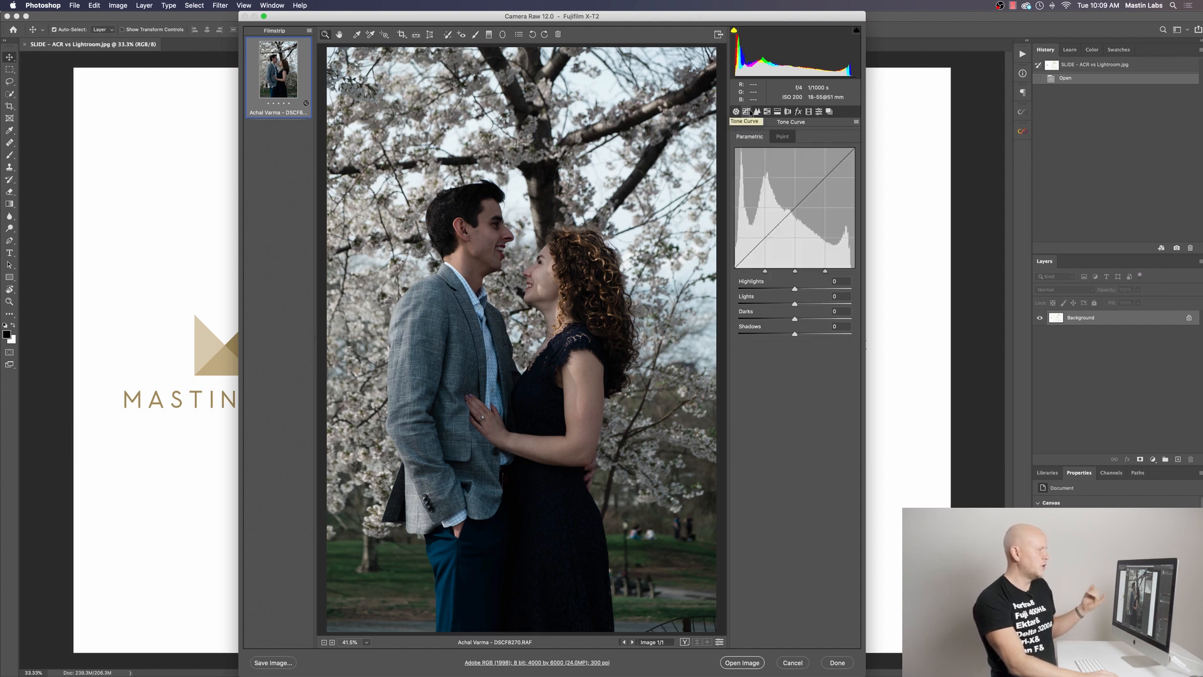
left_click(757, 112)
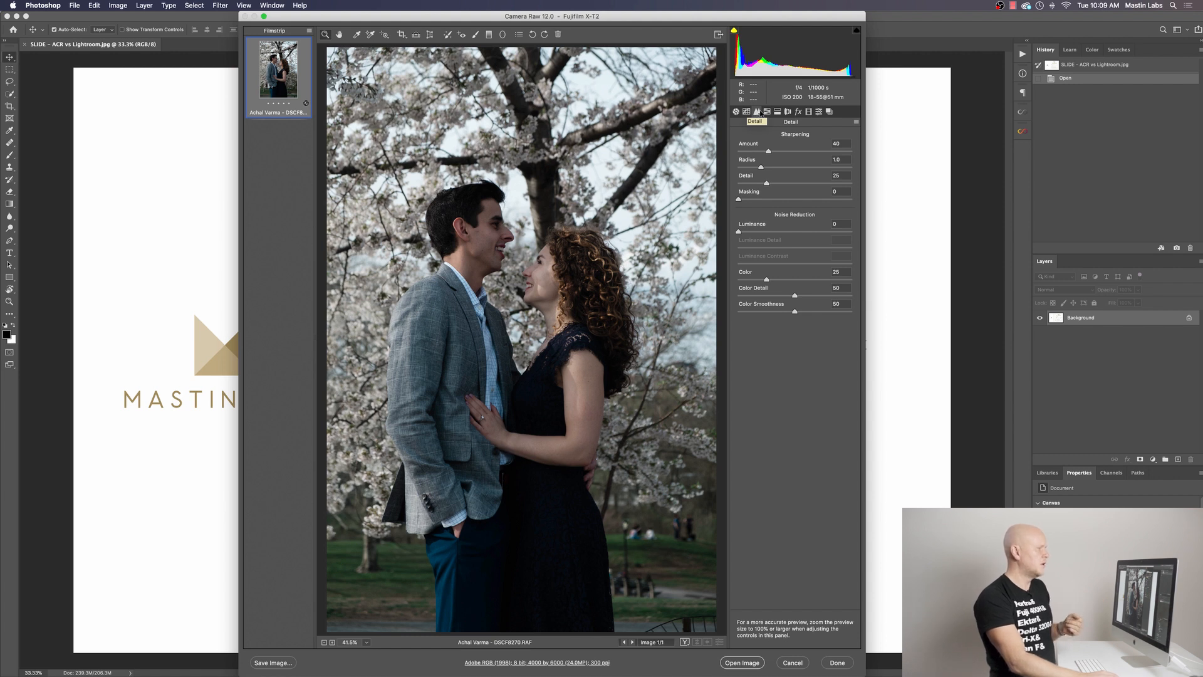
left_click(767, 111)
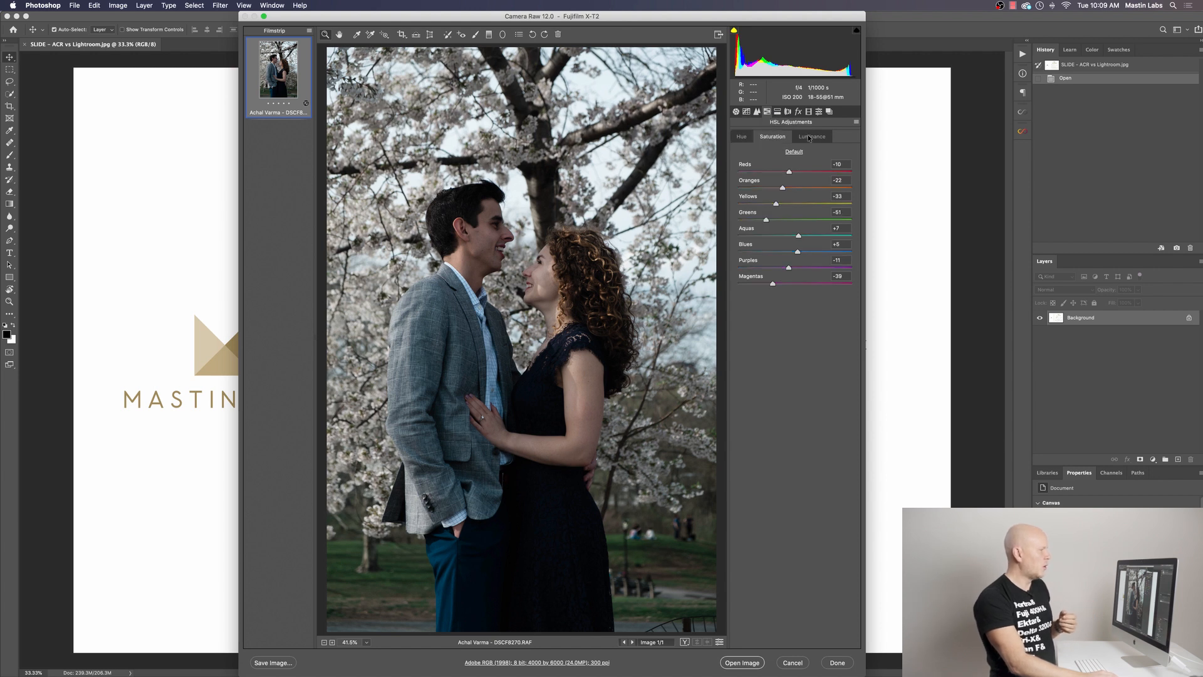
left_click(741, 135)
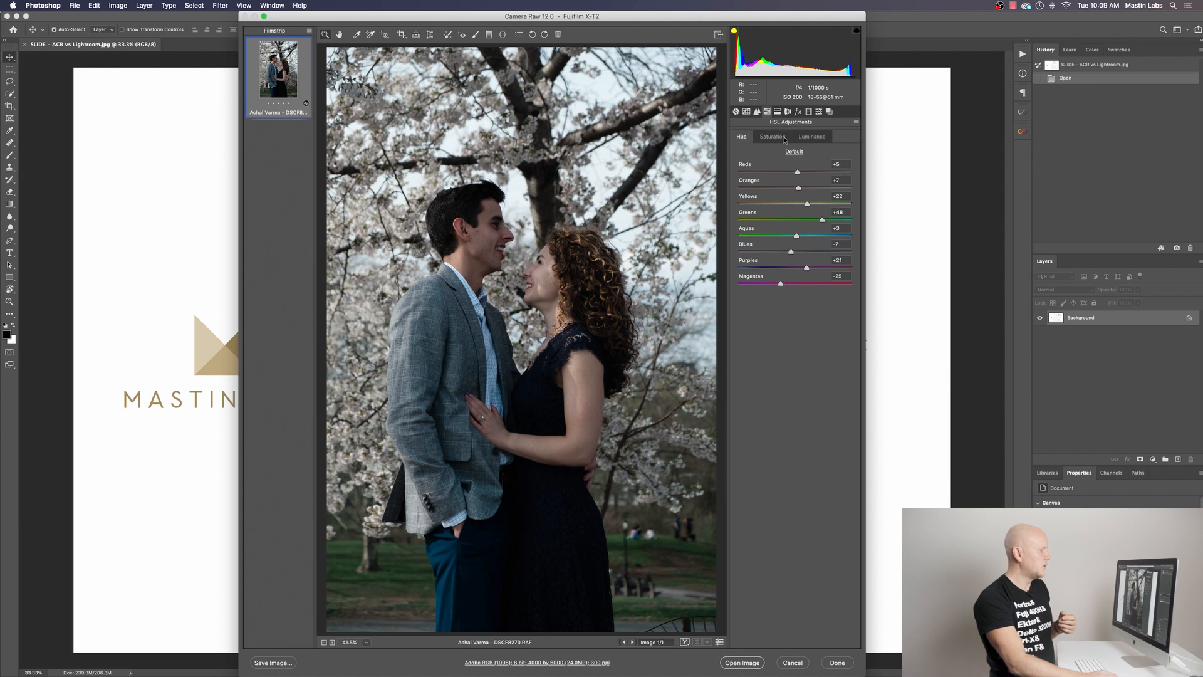
Review split toning, lens, effects and calibration settings, ending on the saved presets list
left_click(776, 111)
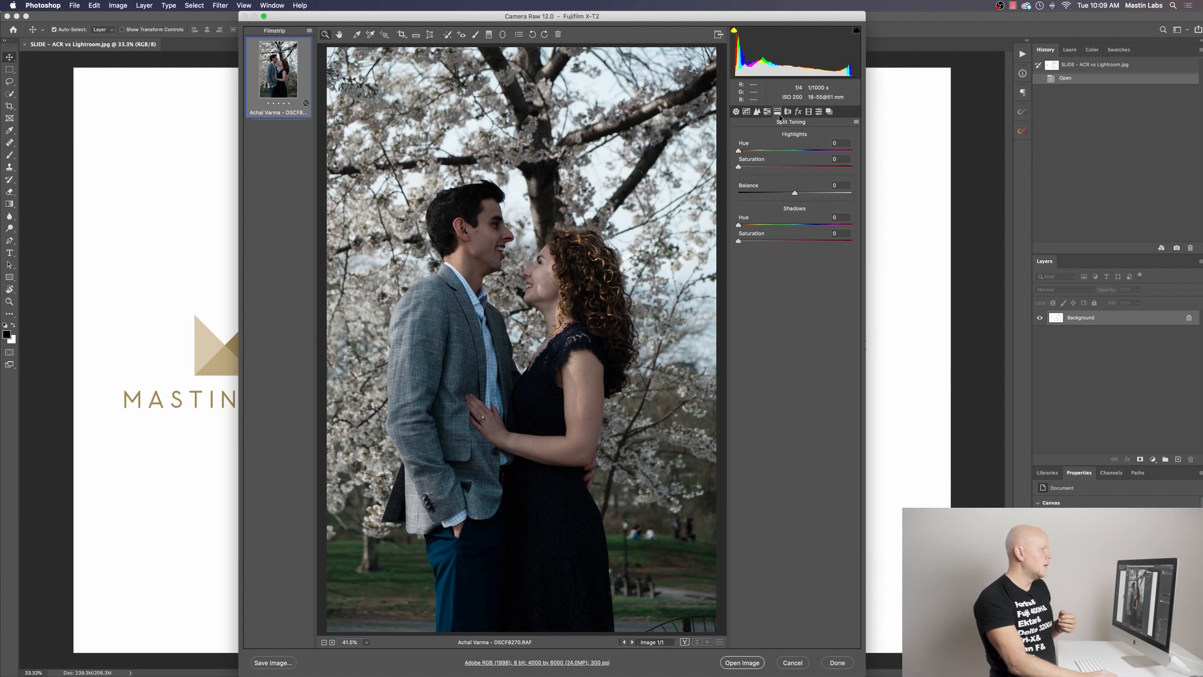
left_click(787, 112)
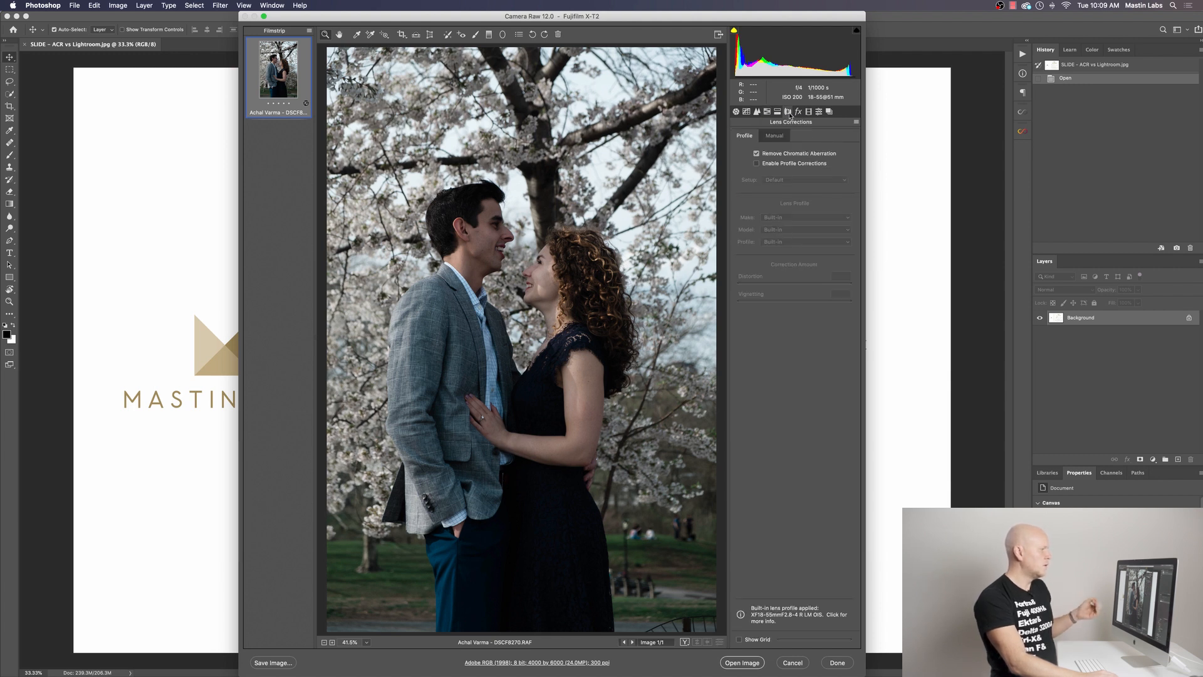
left_click(797, 112)
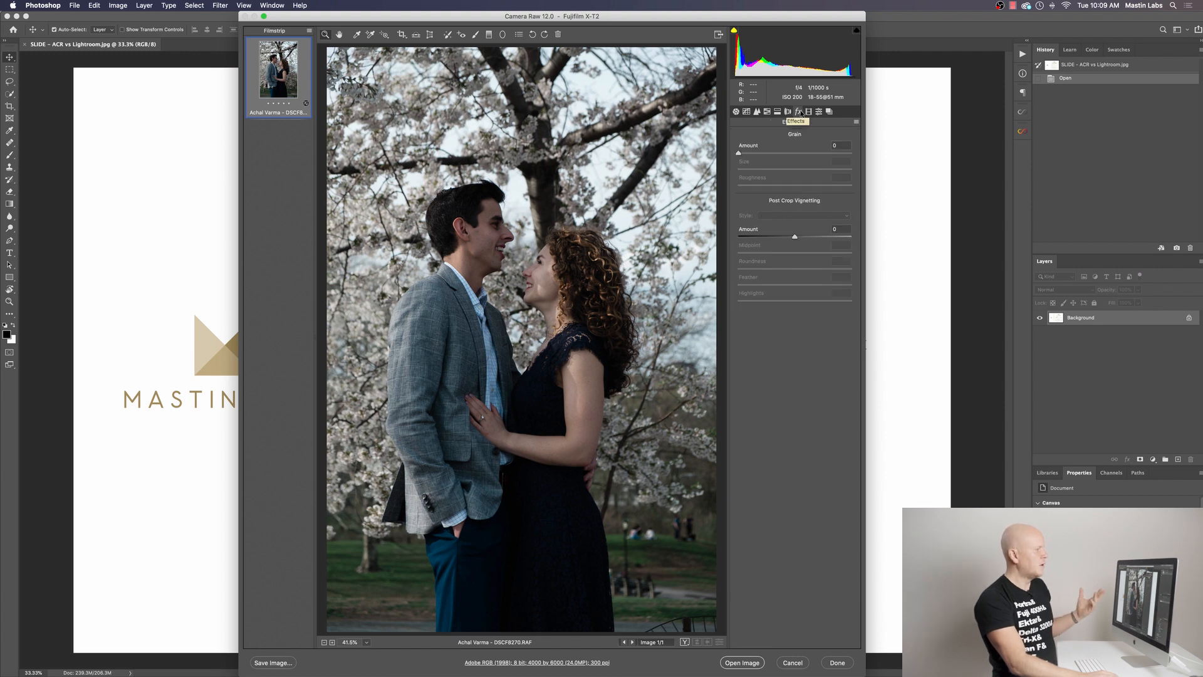
left_click(810, 112)
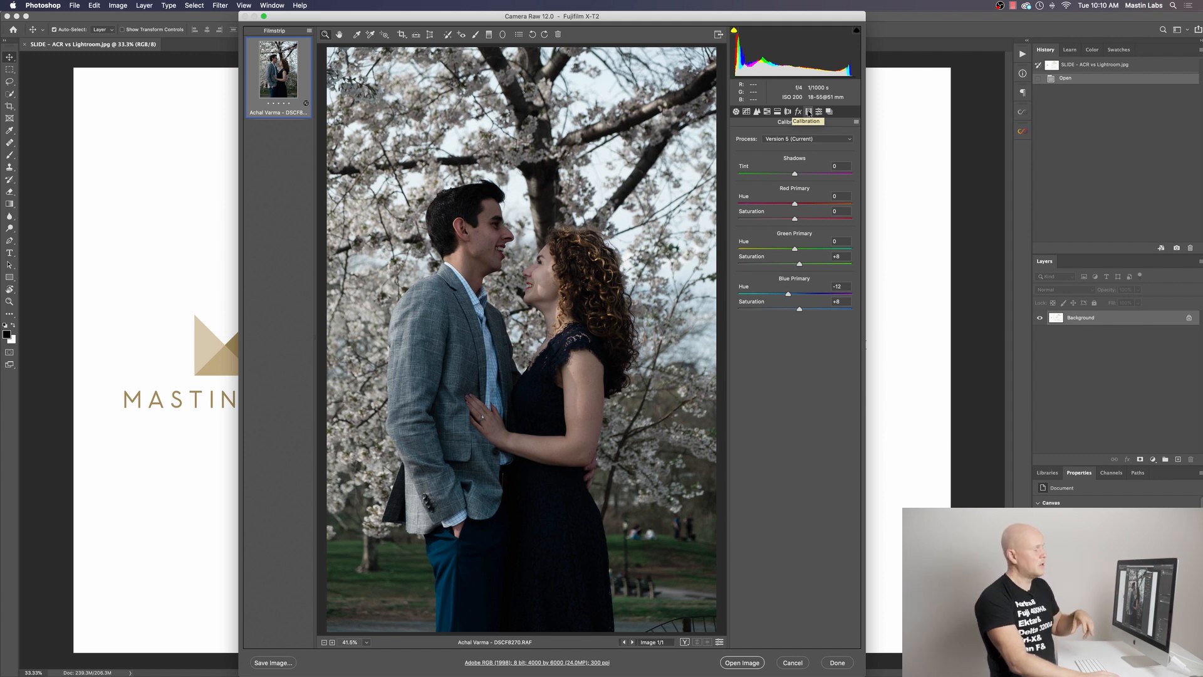
left_click(819, 112)
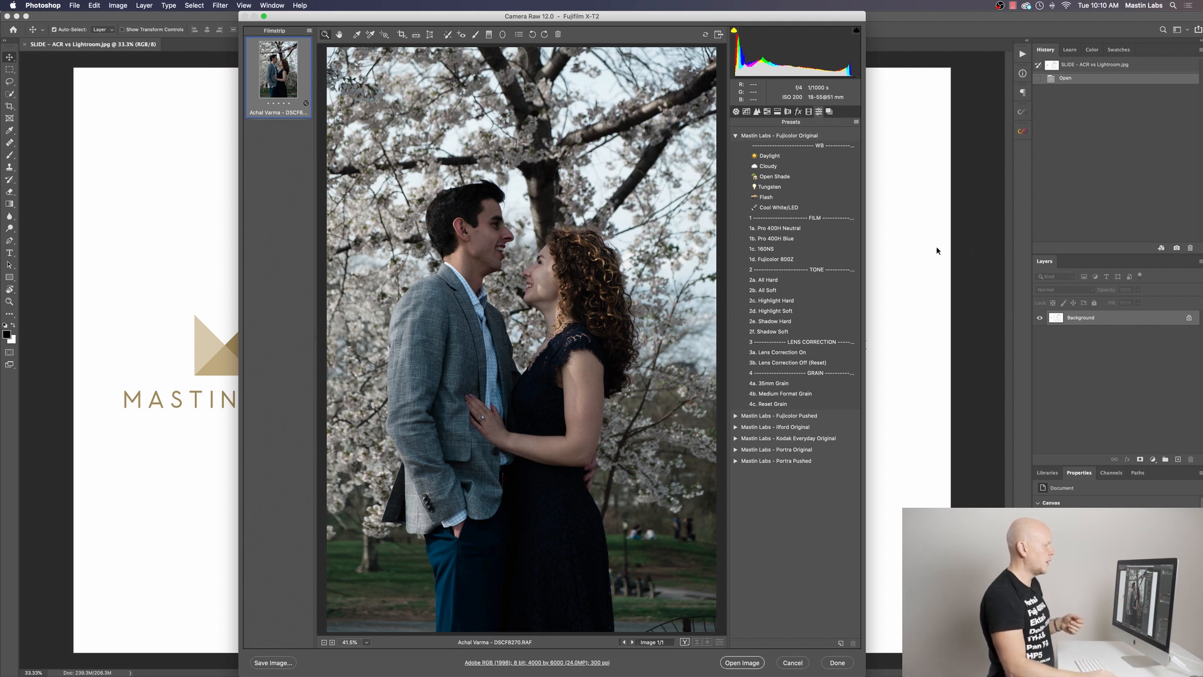
Apply the Mastin Labs Fujicolor Original '1a. Pro 400H Neutral' preset and return to Basic settings
left_click(774, 228)
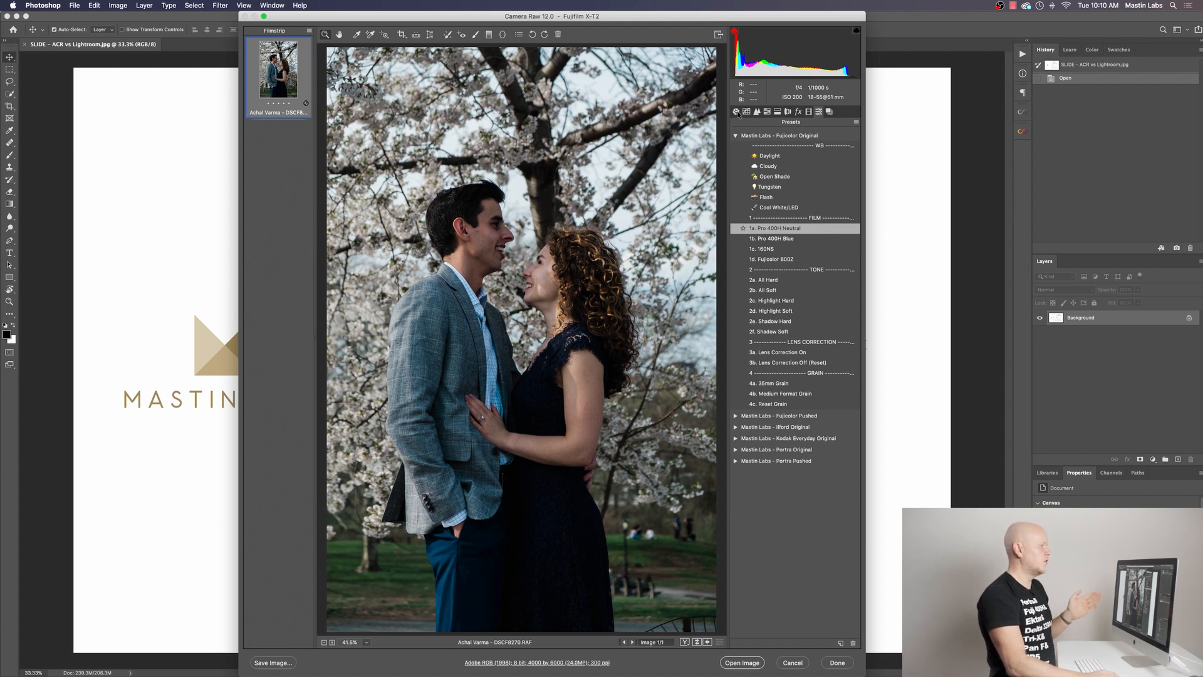
left_click(736, 110)
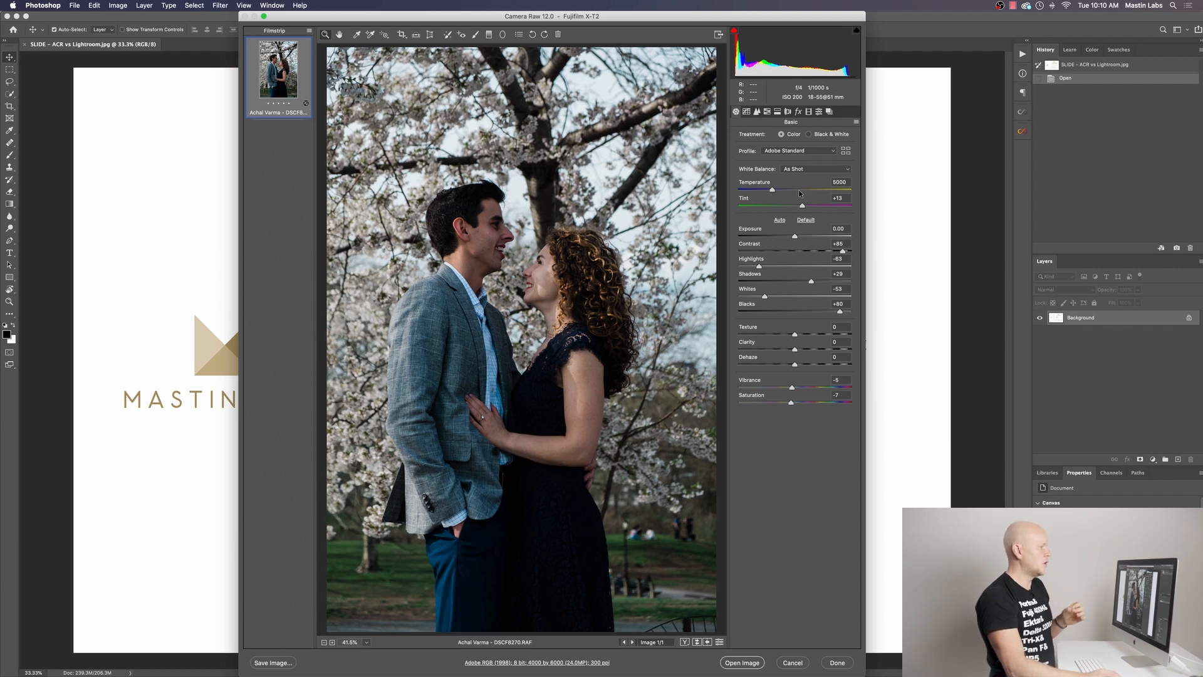
mouse_move(804, 239)
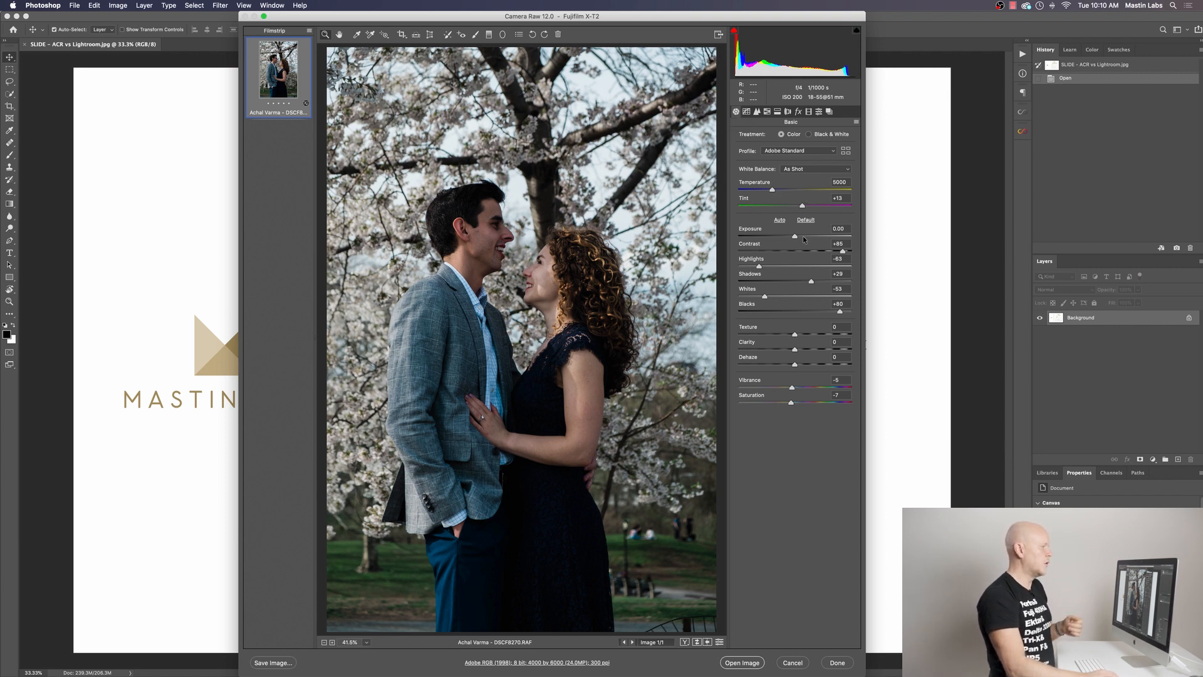
Raise exposure to +1.30 and set white balance to 5100 temperature with tint +8
left_click_drag(795, 236, 799, 237)
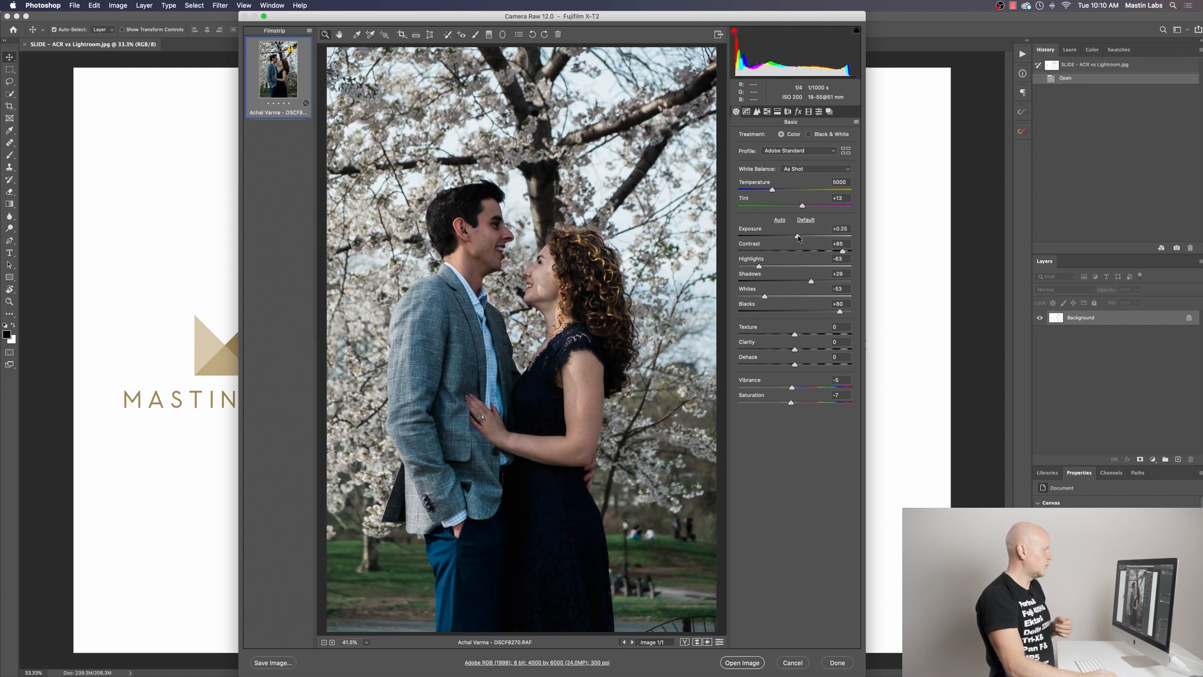
left_click_drag(794, 237, 805, 236)
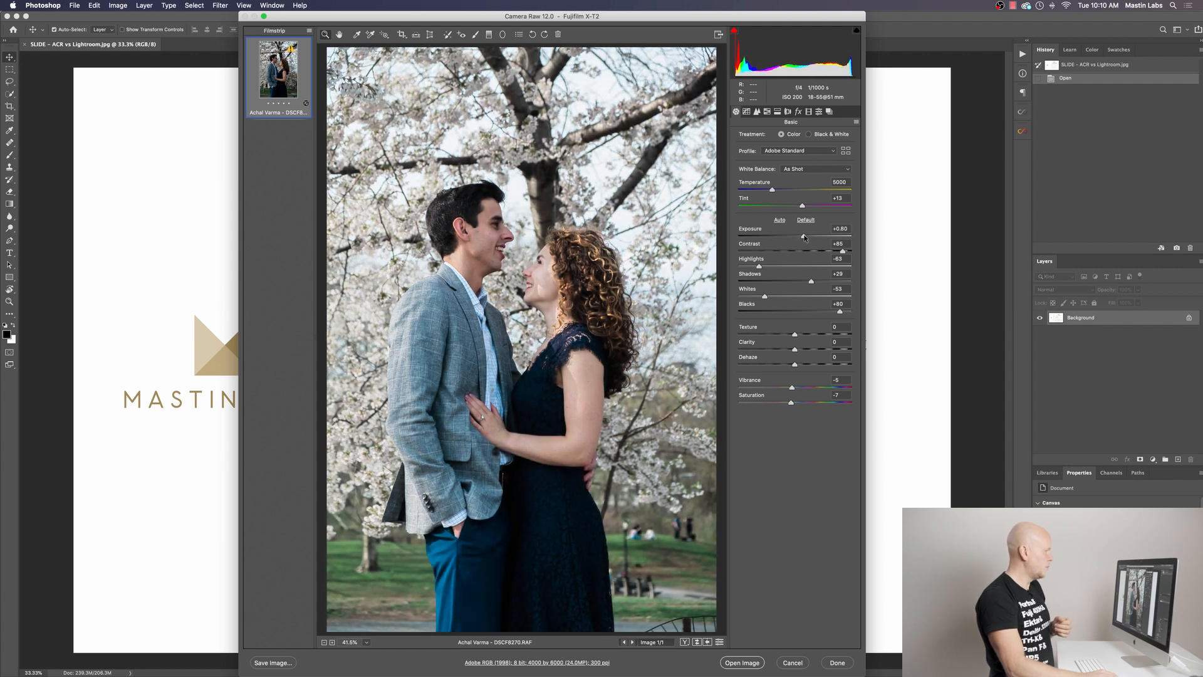
left_click_drag(803, 237, 809, 237)
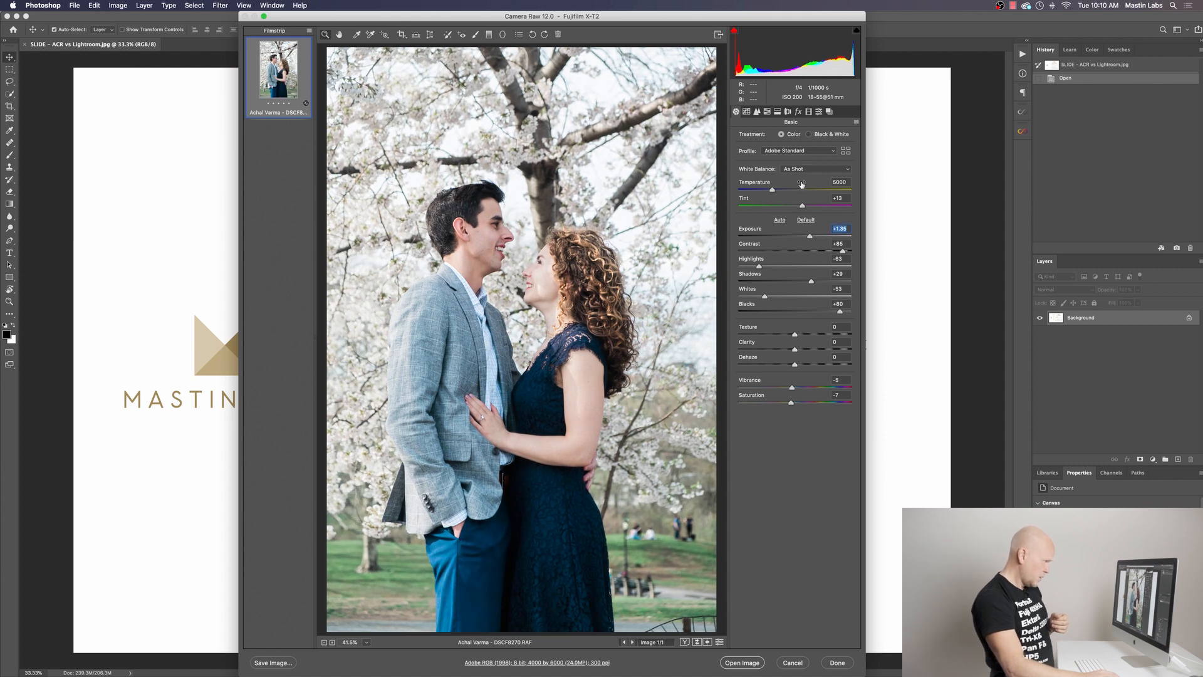
mouse_move(802, 206)
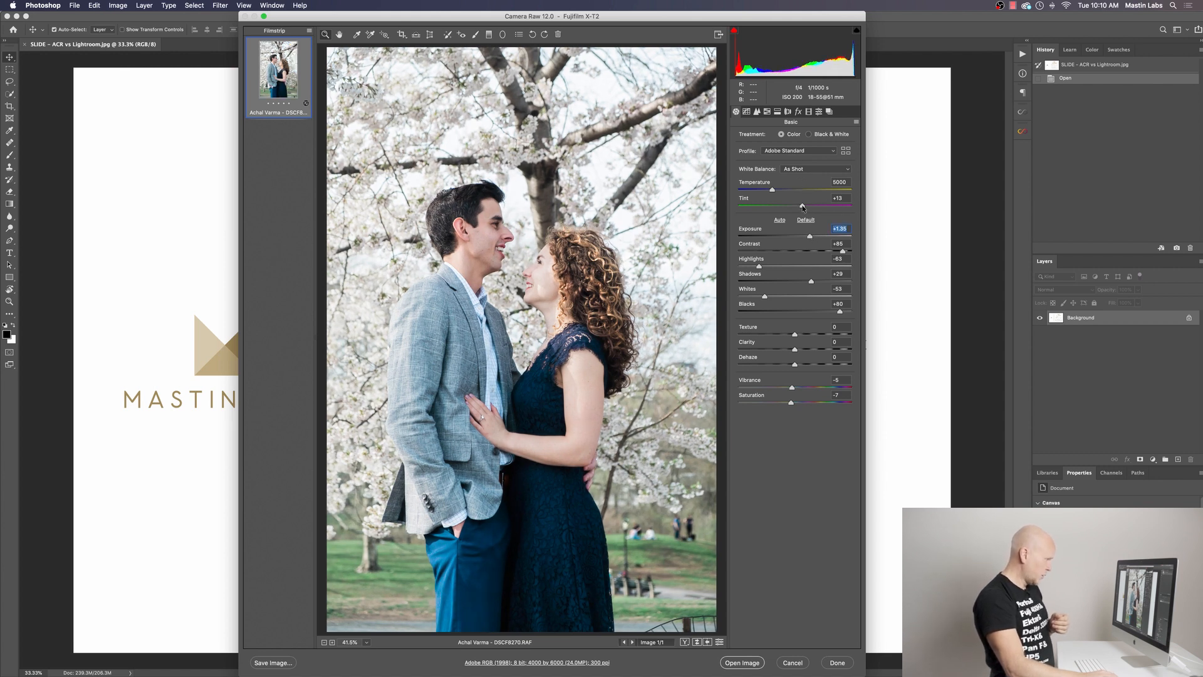
left_click_drag(802, 207, 801, 206)
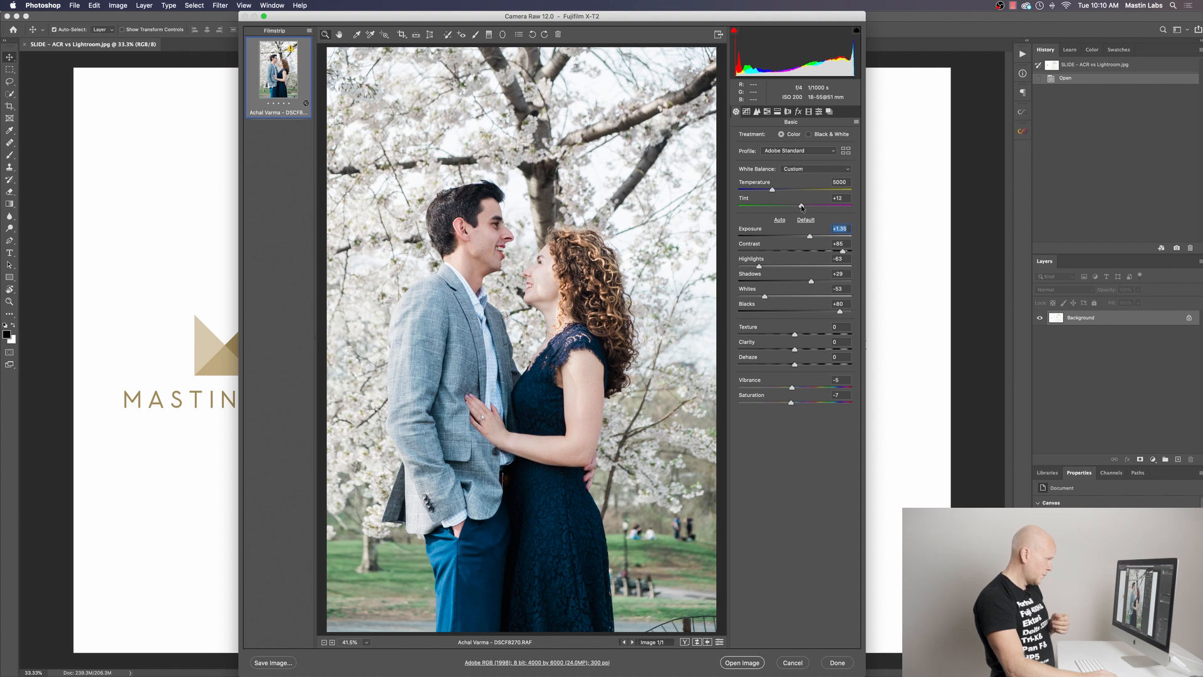
left_click_drag(800, 207, 798, 206)
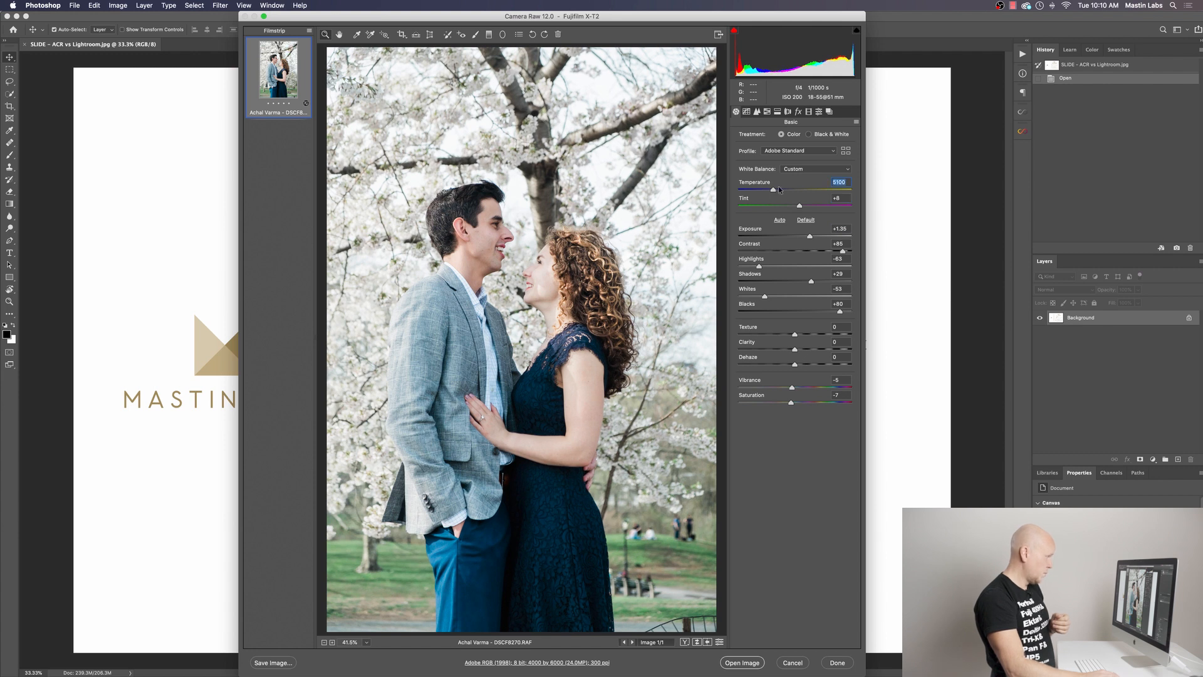
mouse_move(870, 90)
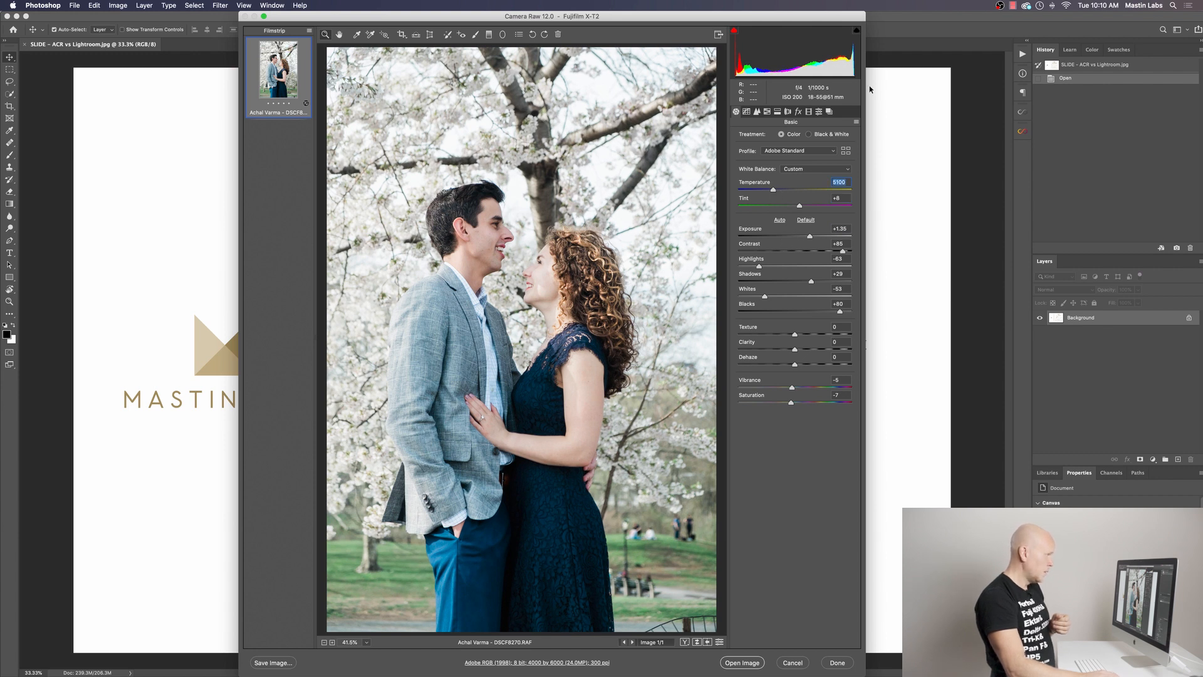
Return to the Mastin Labs Fujicolor Original preset list over the adjusted portrait
left_click(818, 111)
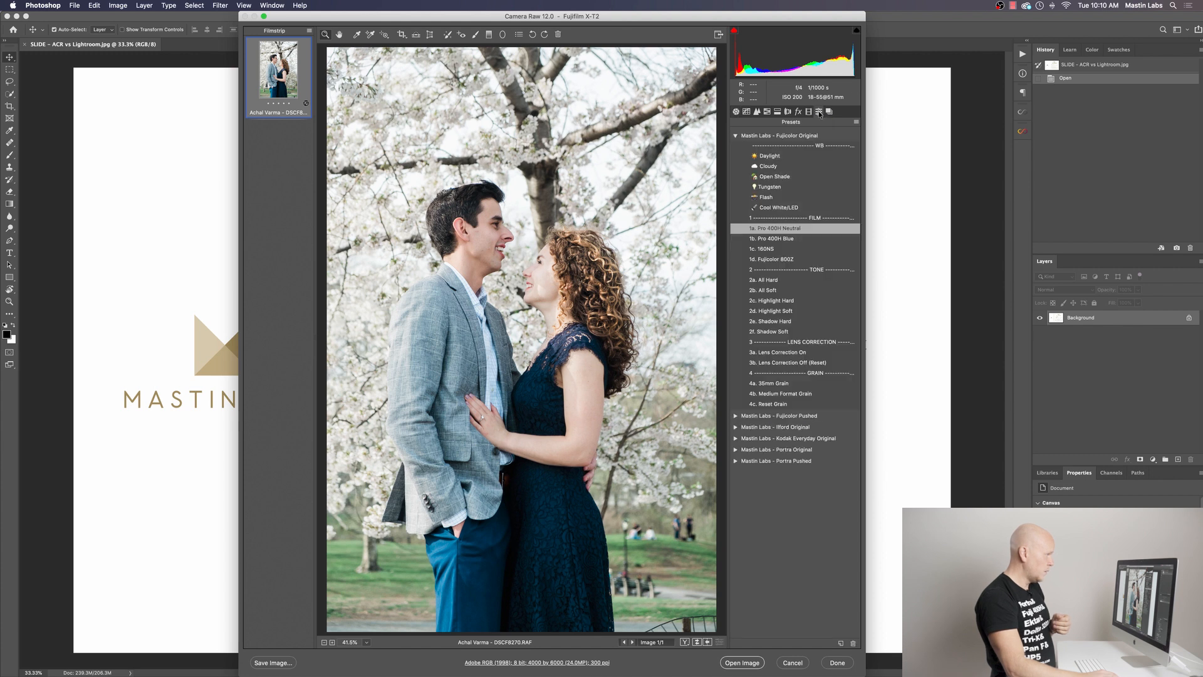
mouse_move(910, 352)
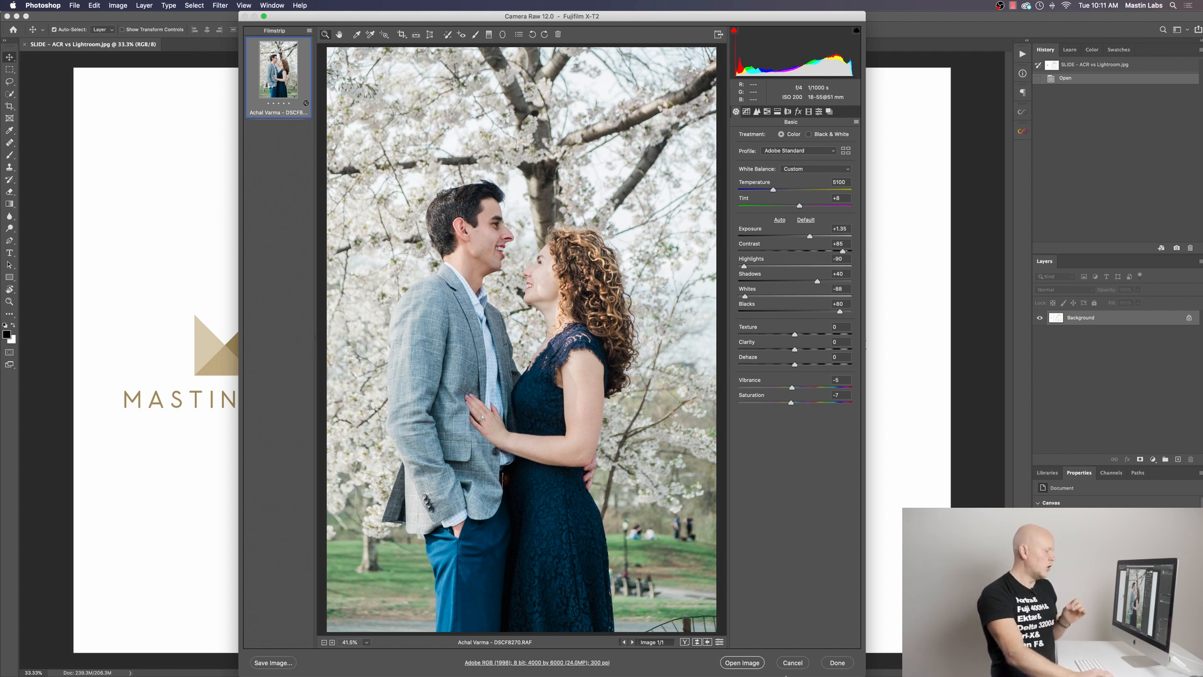
mouse_move(741, 661)
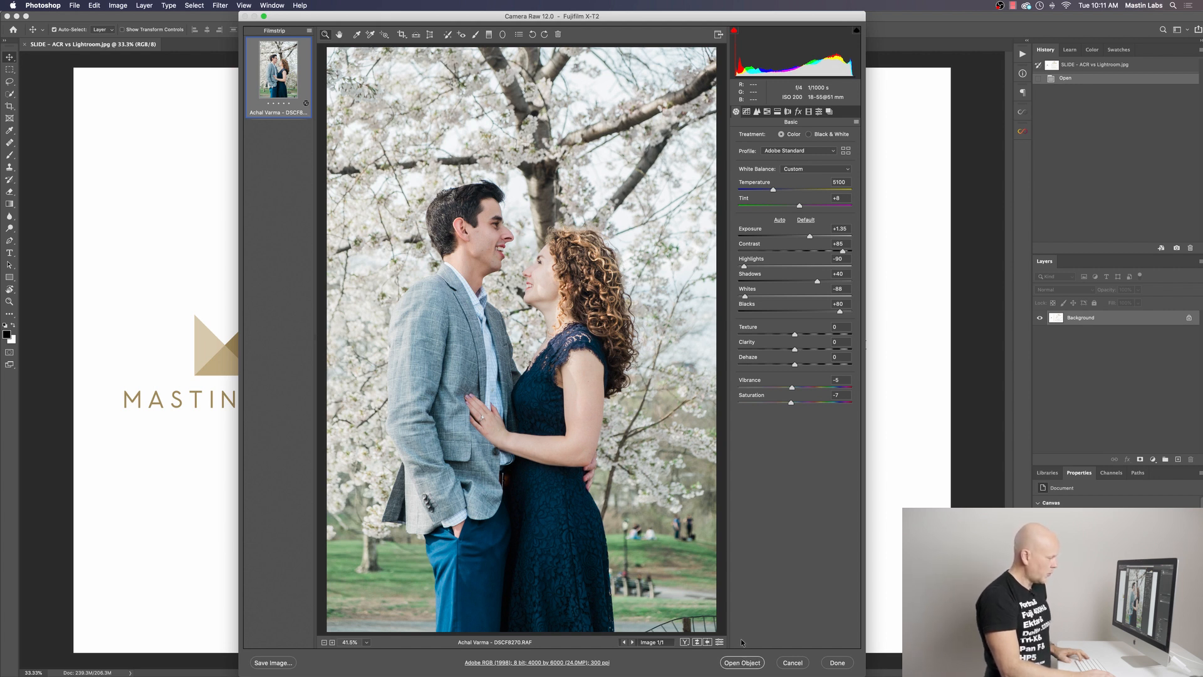
mouse_move(741, 662)
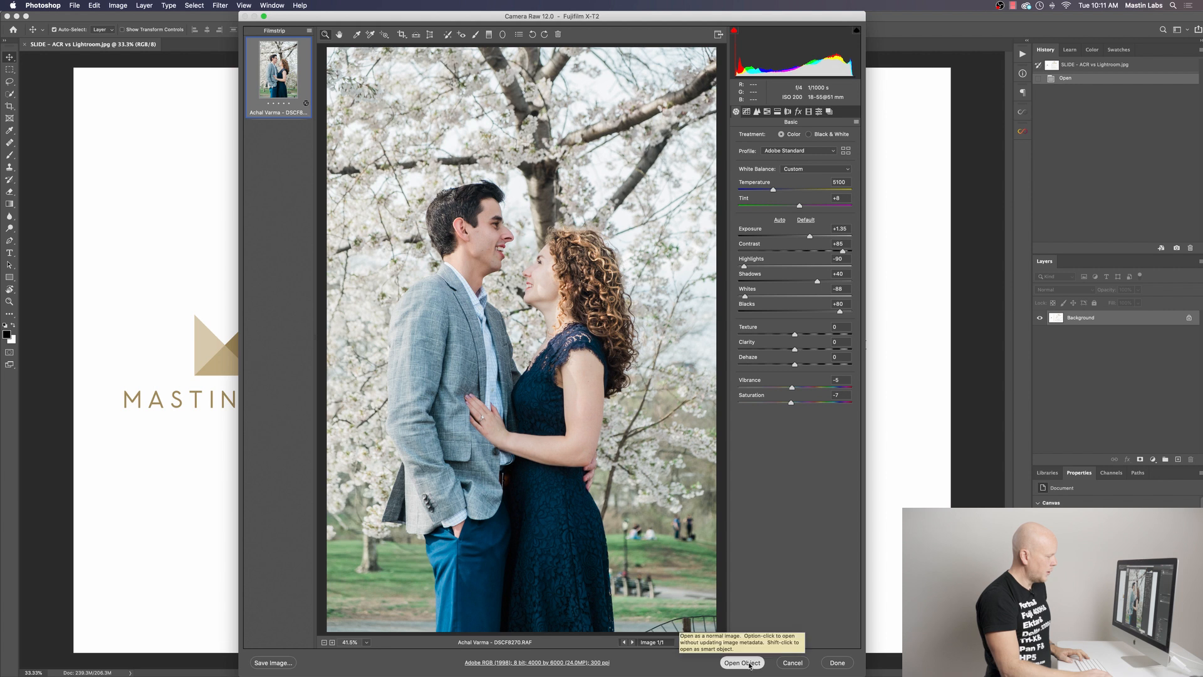
Open the portrait in Photoshop as an embedded smart object and show its layer in the Layers panel
left_click(742, 662)
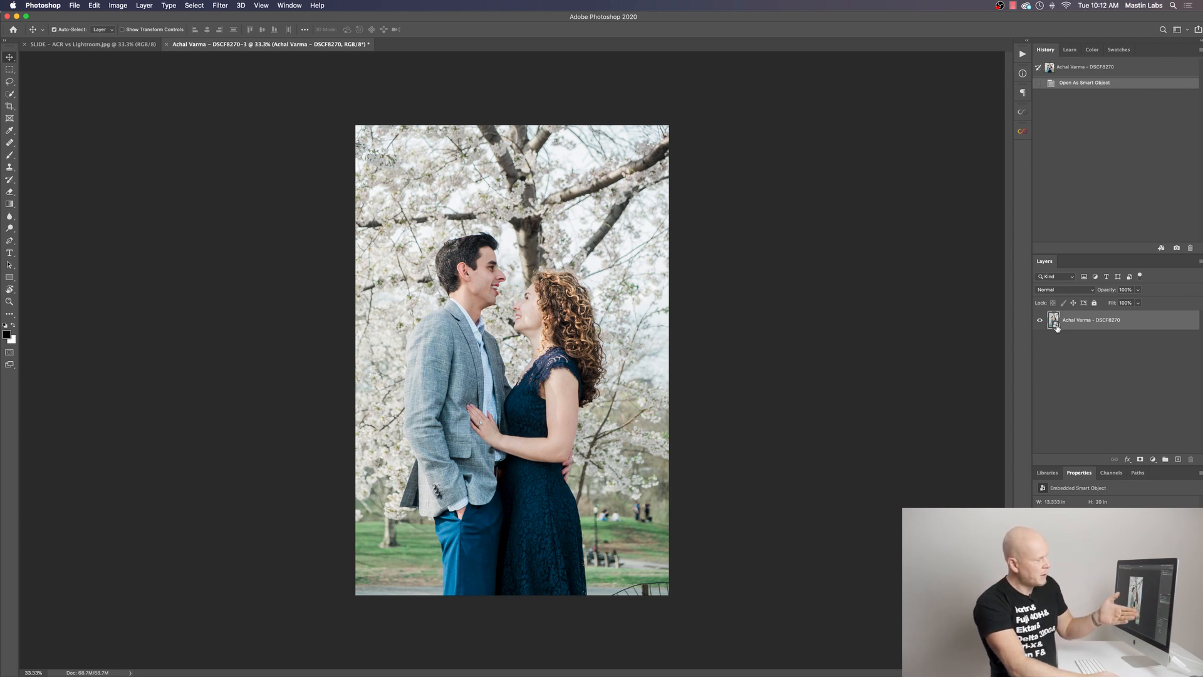
mouse_move(1055, 324)
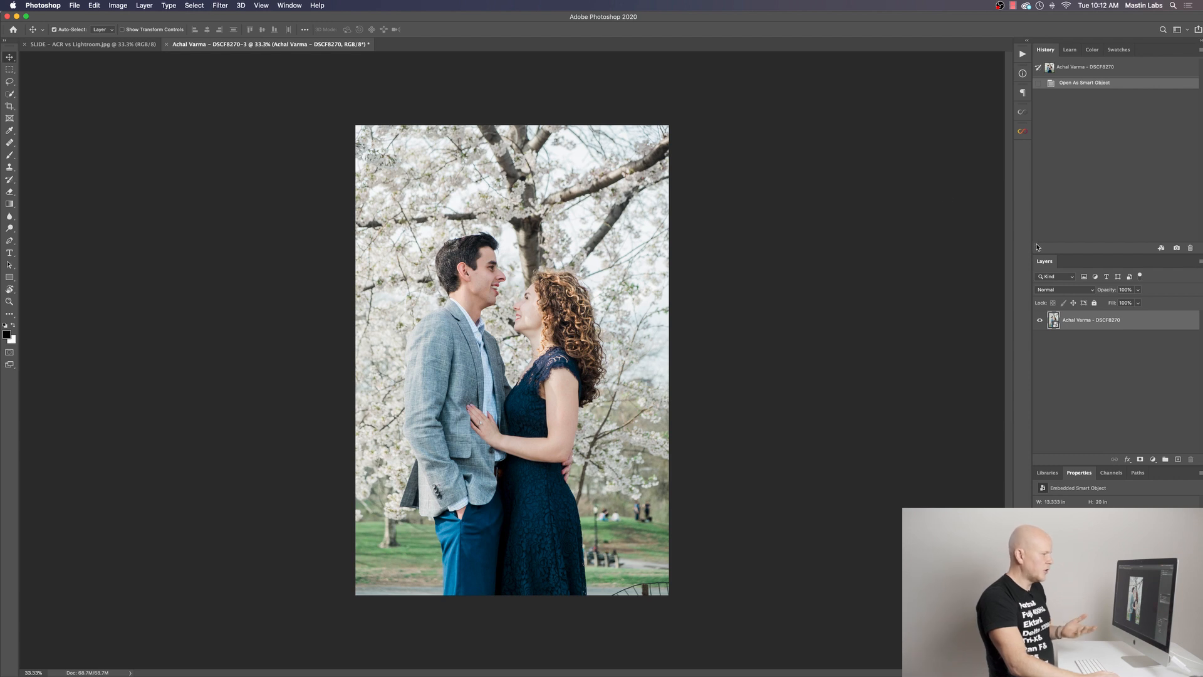
left_click(1095, 275)
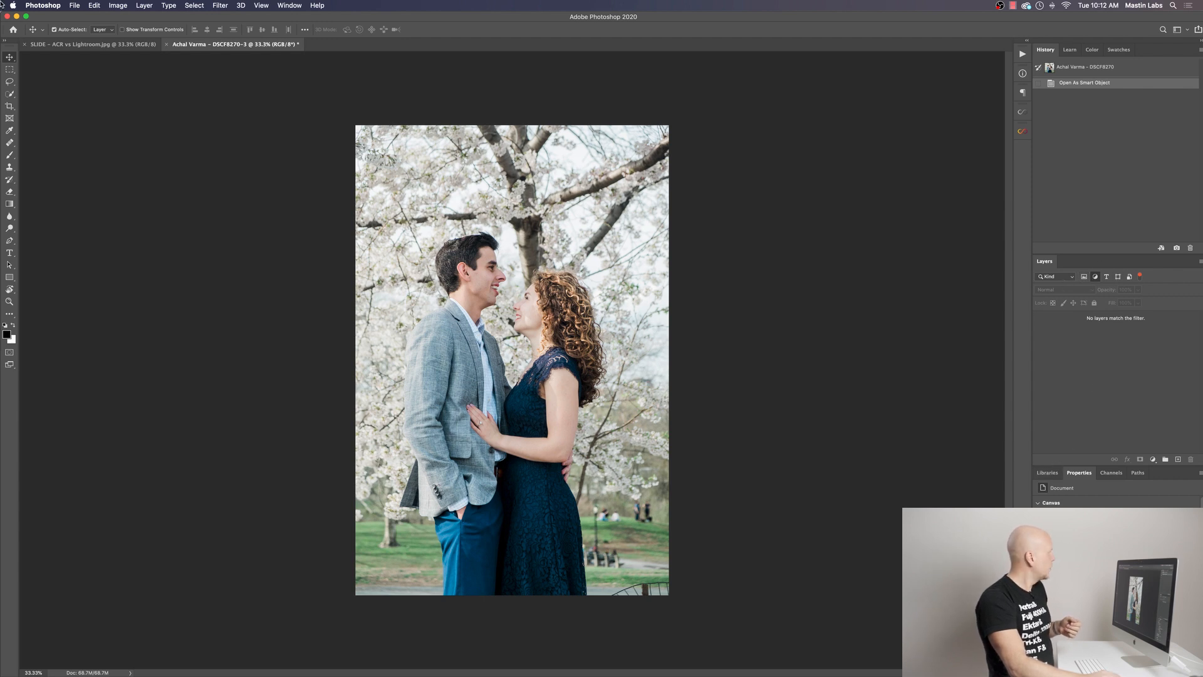
left_click(193, 5)
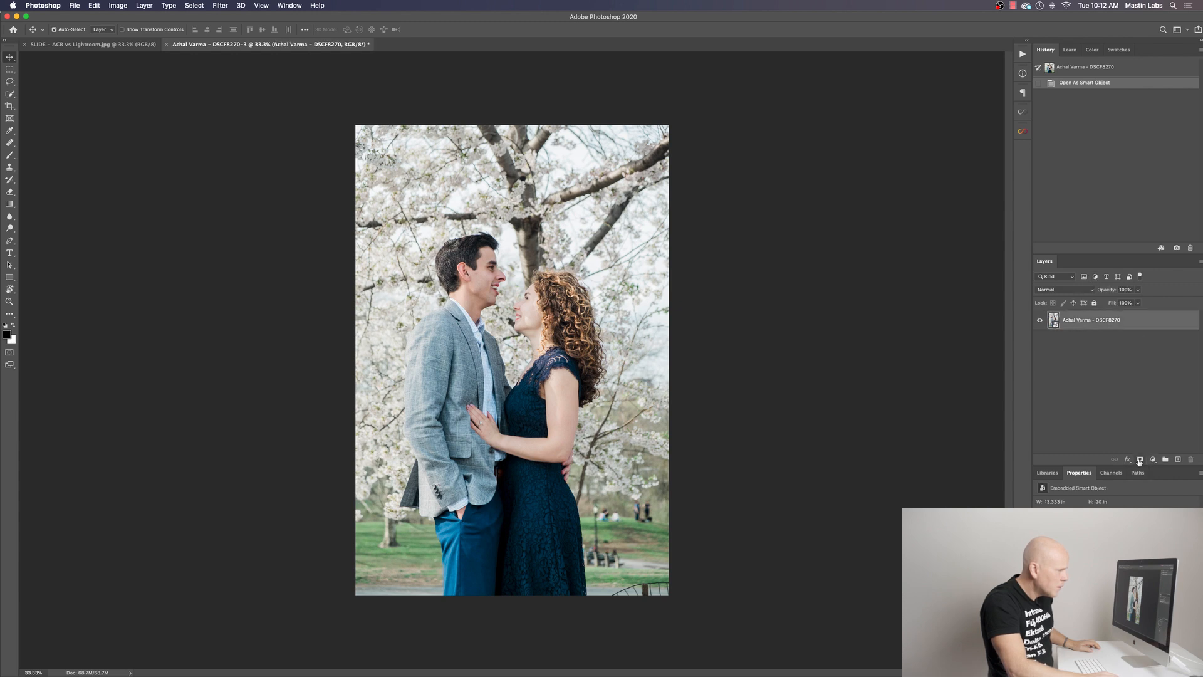
Add a Hue/Saturation adjustment layer above the portrait smart object layer
left_click(1152, 459)
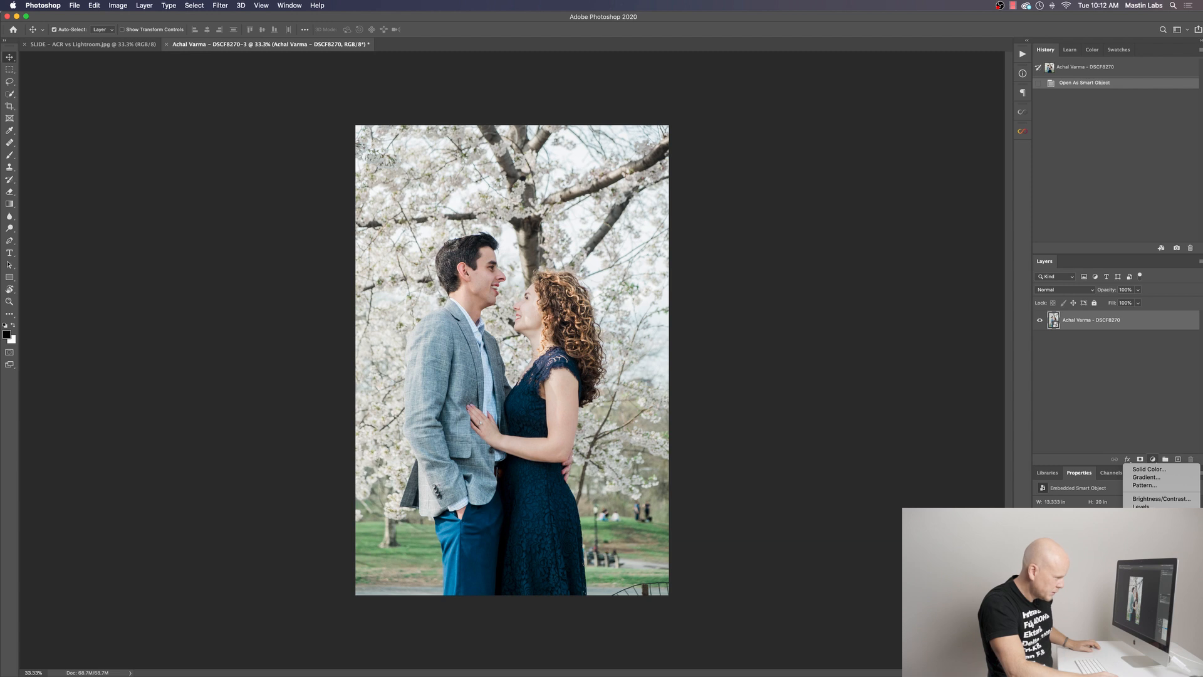
mouse_move(1140, 506)
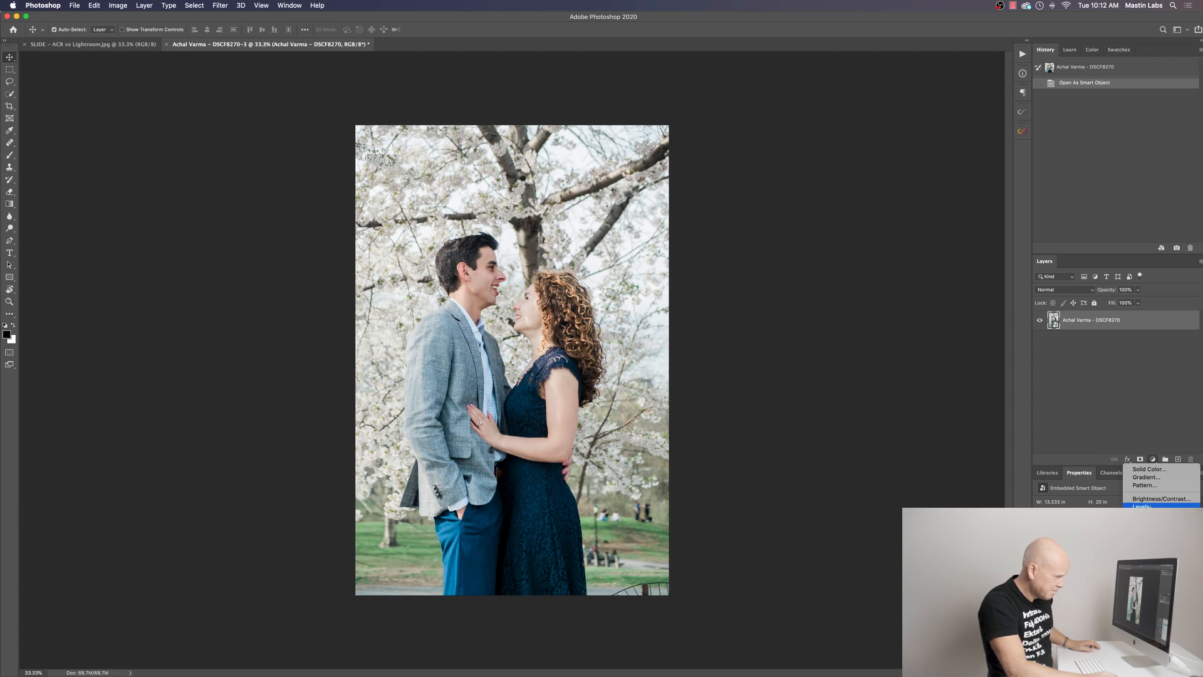
left_click(1163, 506)
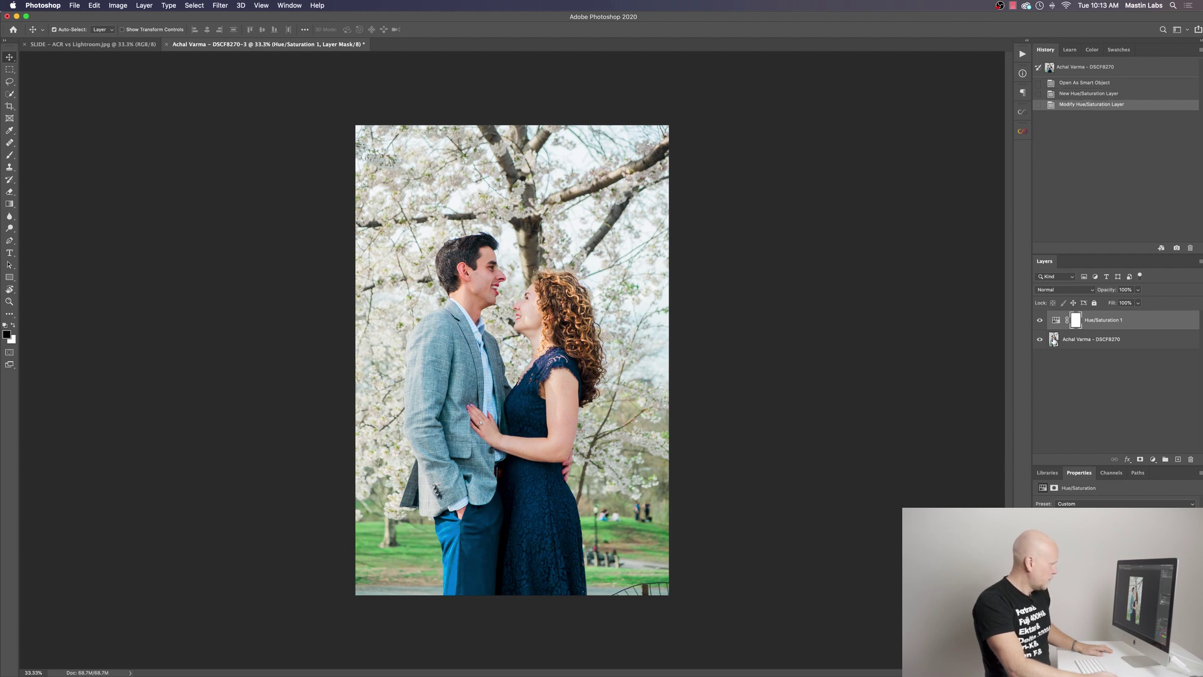
mouse_move(1052, 338)
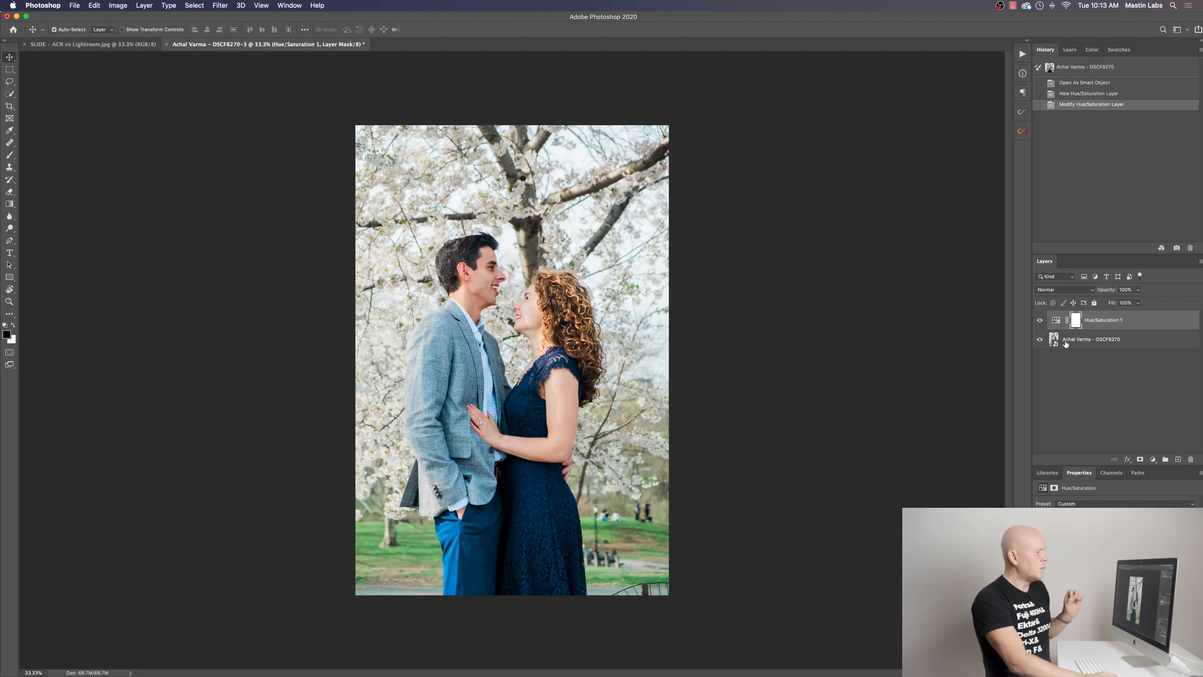
Reopen the smart object's Camera Raw settings, leave exposure at +1.35 and commit back to Photoshop
left_click(1090, 338)
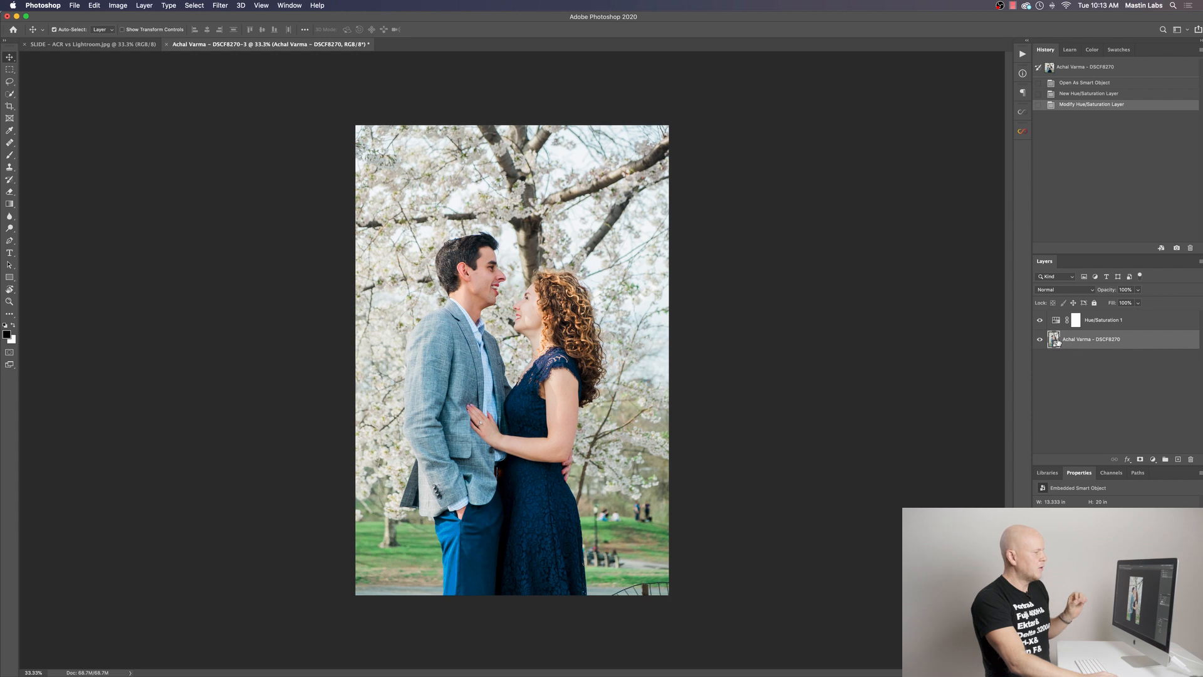
double_click(1052, 338)
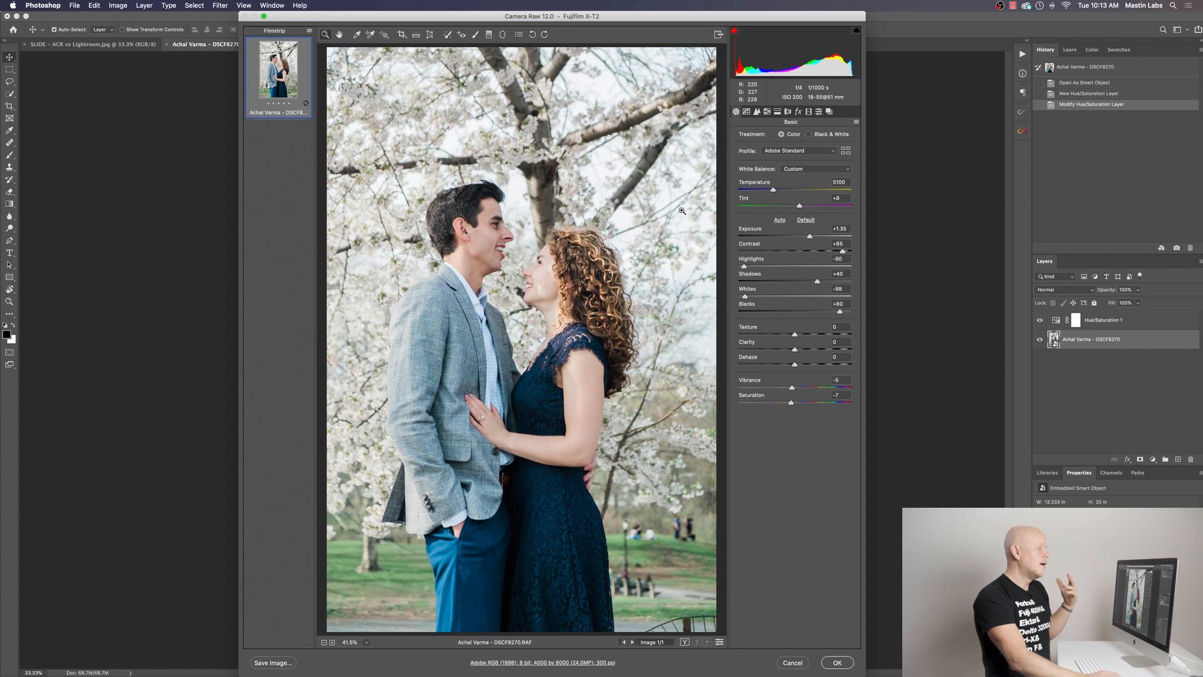
mouse_move(697, 218)
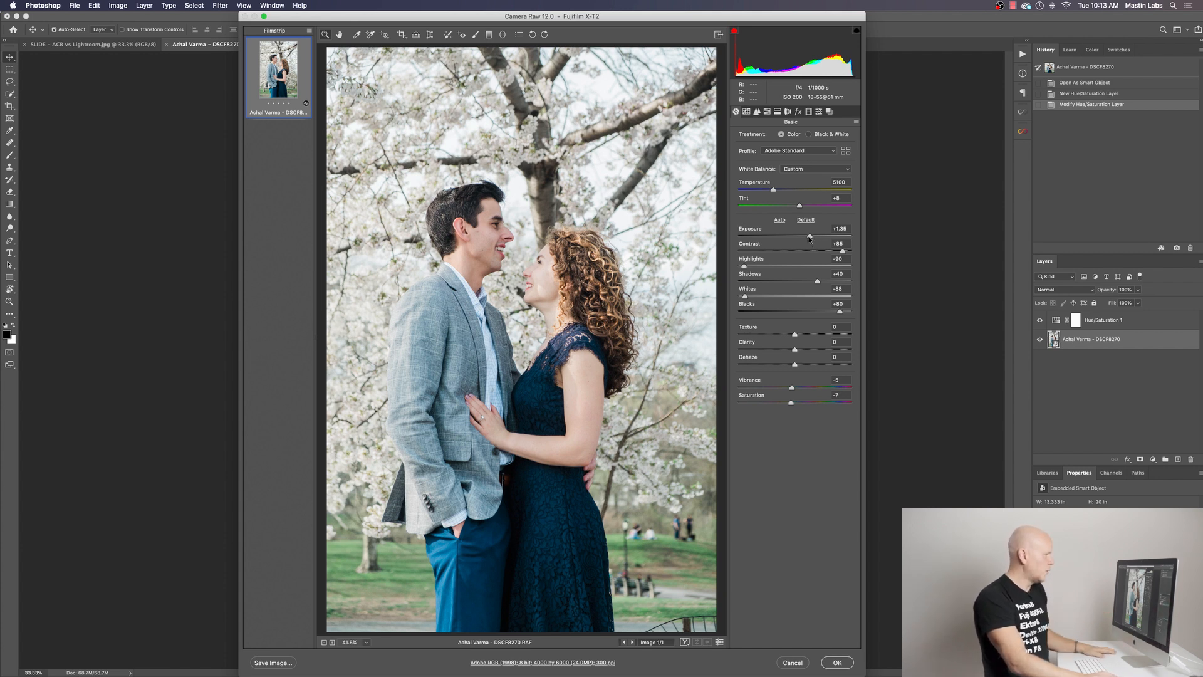
left_click_drag(808, 237, 812, 237)
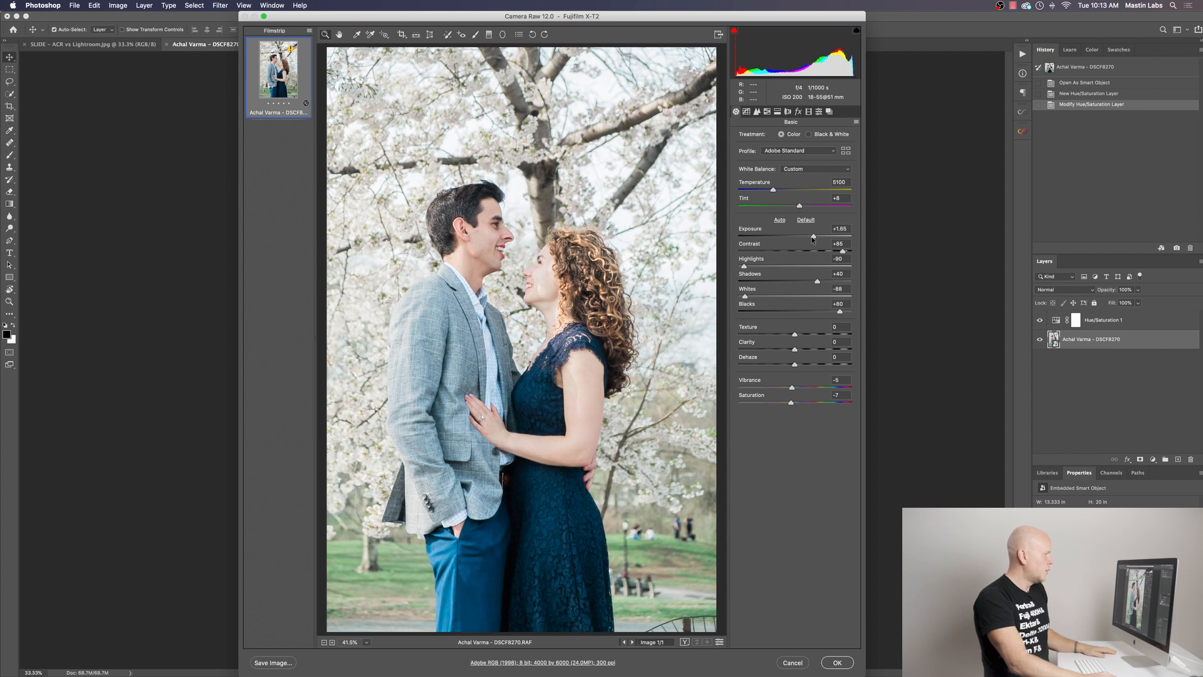
left_click_drag(812, 236, 813, 237)
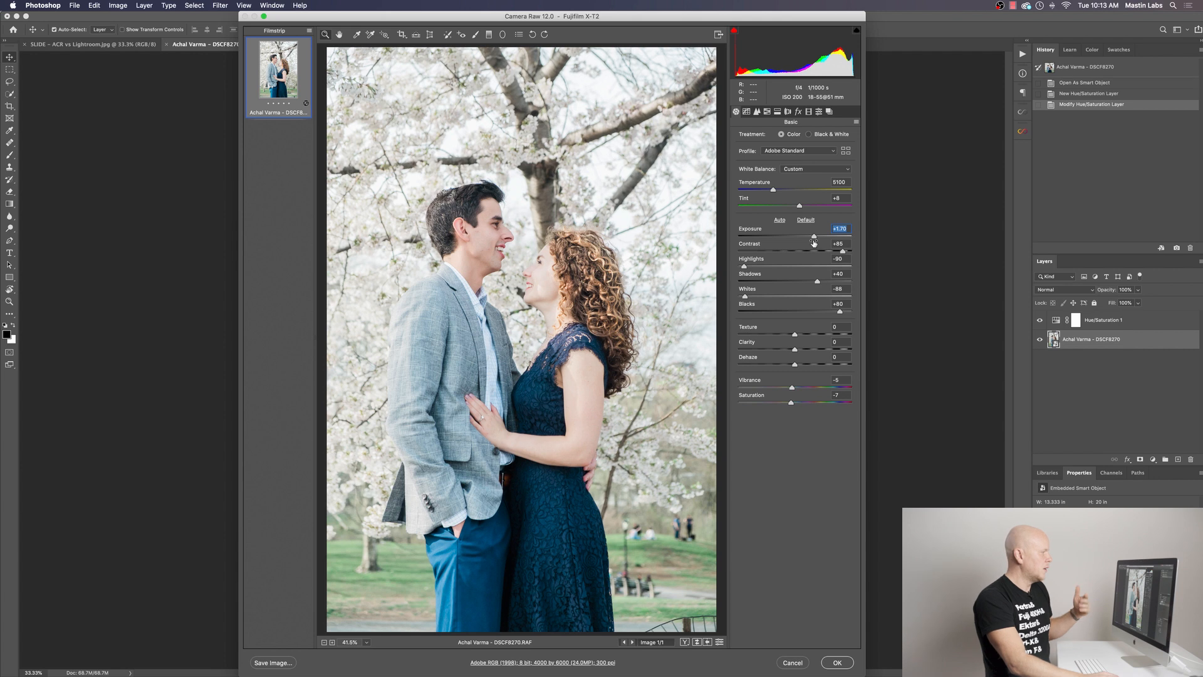
left_click(837, 661)
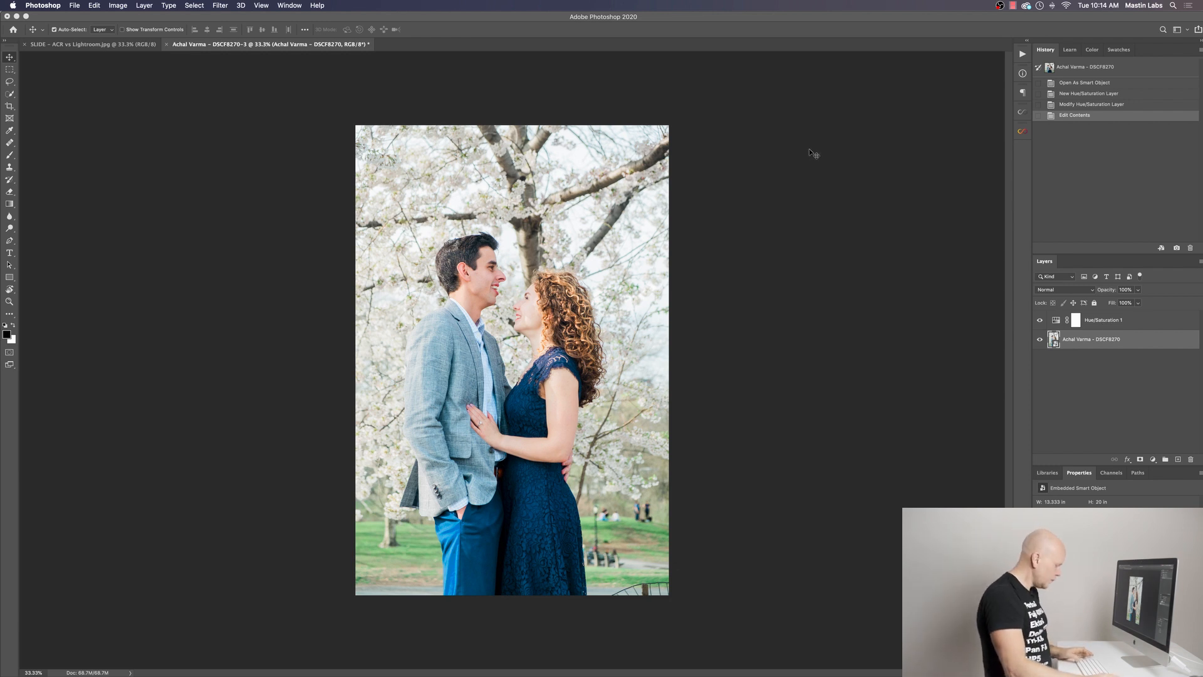
Switch back to Adobe Bridge and browse down the stills folder past the autumn couple portrait
key("cmd+tab")
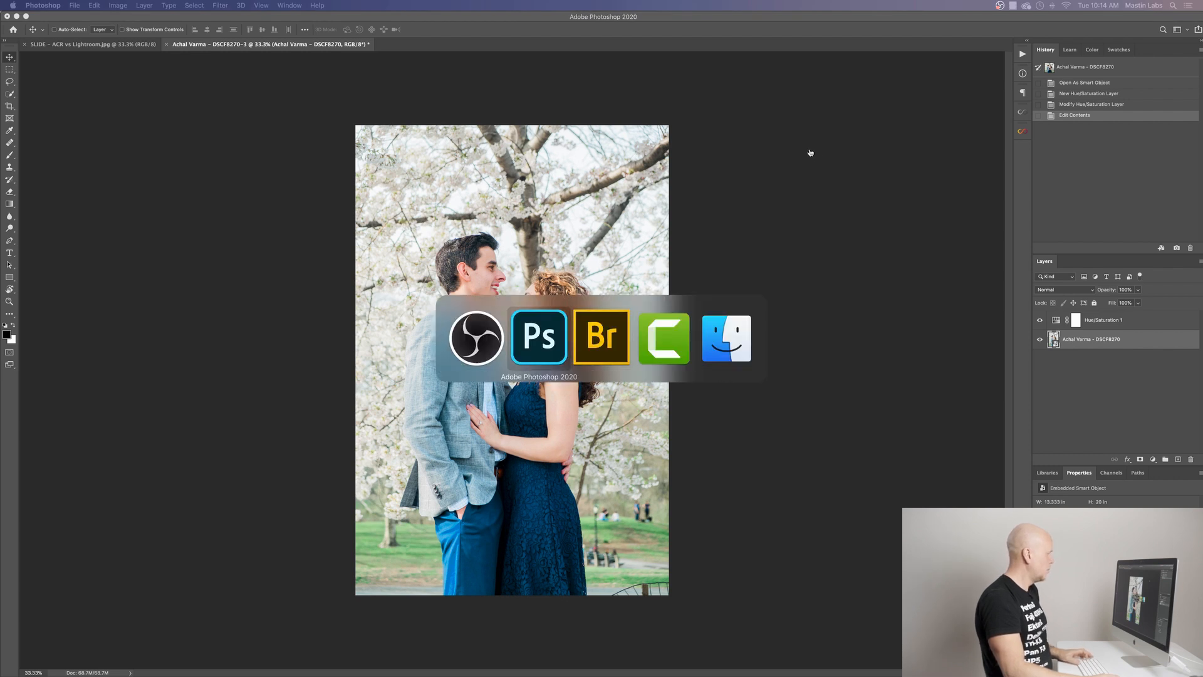
left_click(601, 337)
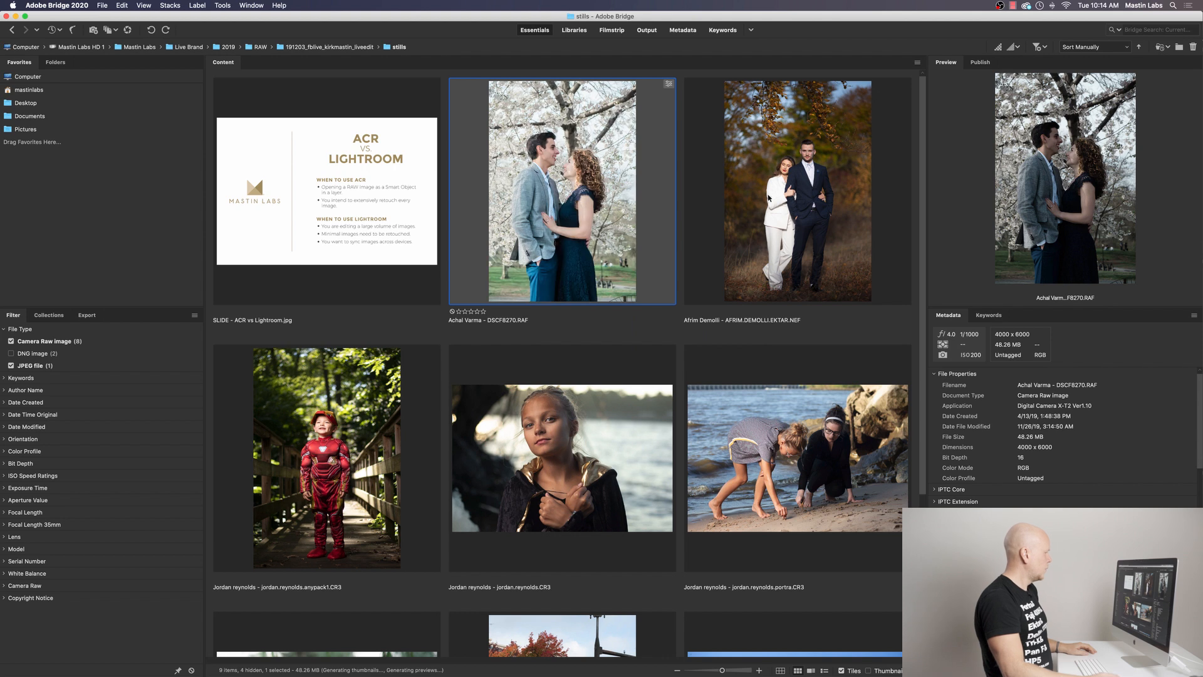
scroll("down", 3)
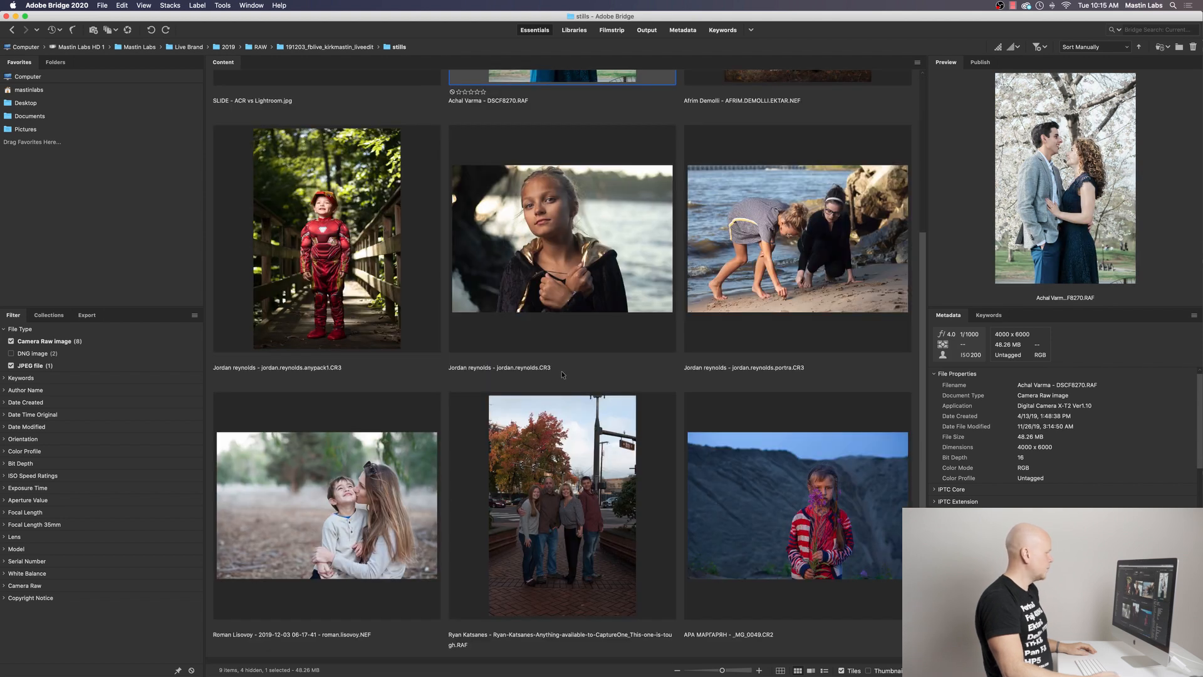
mouse_move(558, 405)
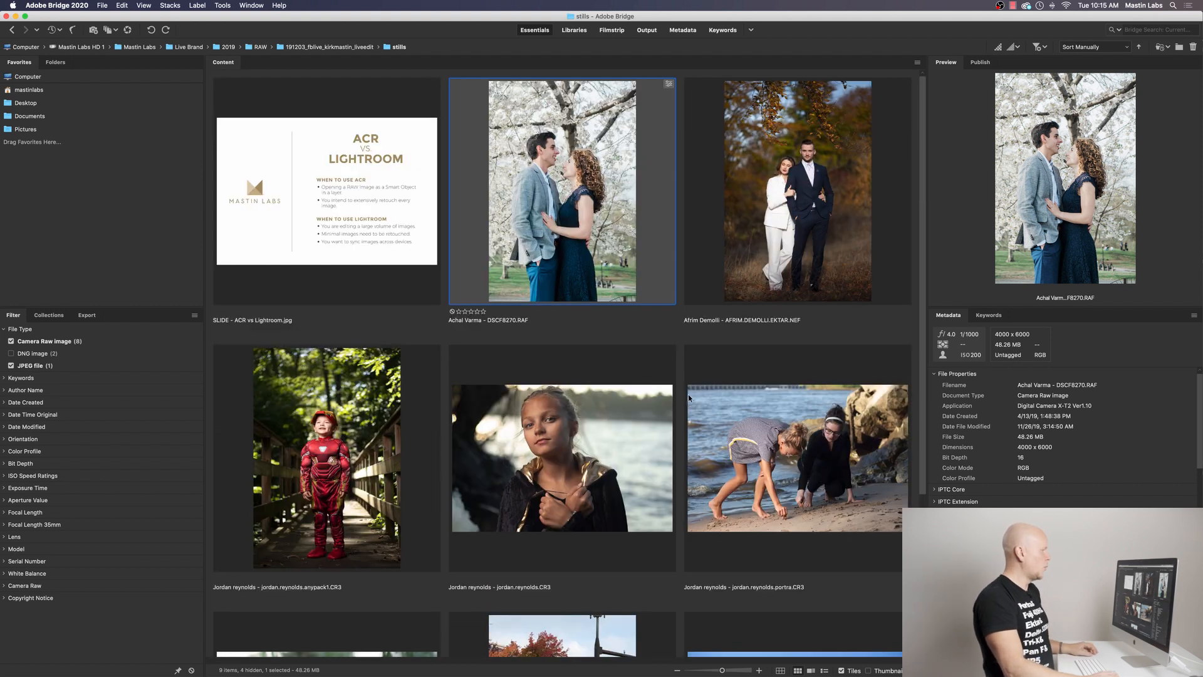
left_click(796, 188)
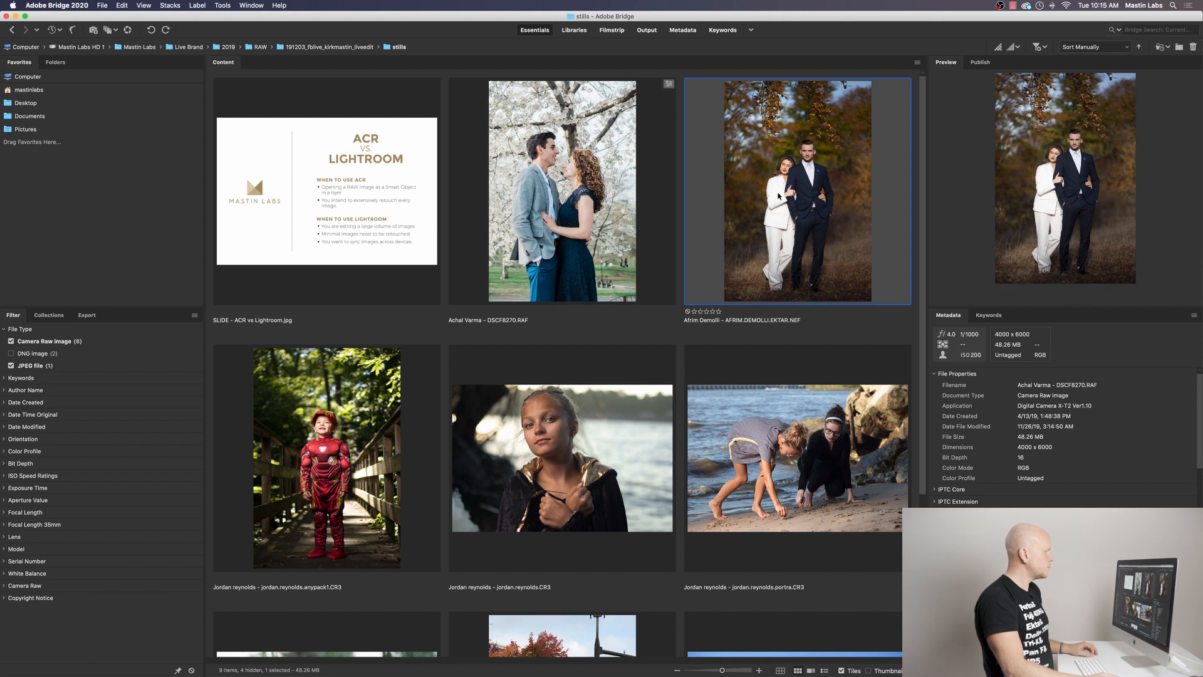
scroll("down", 3)
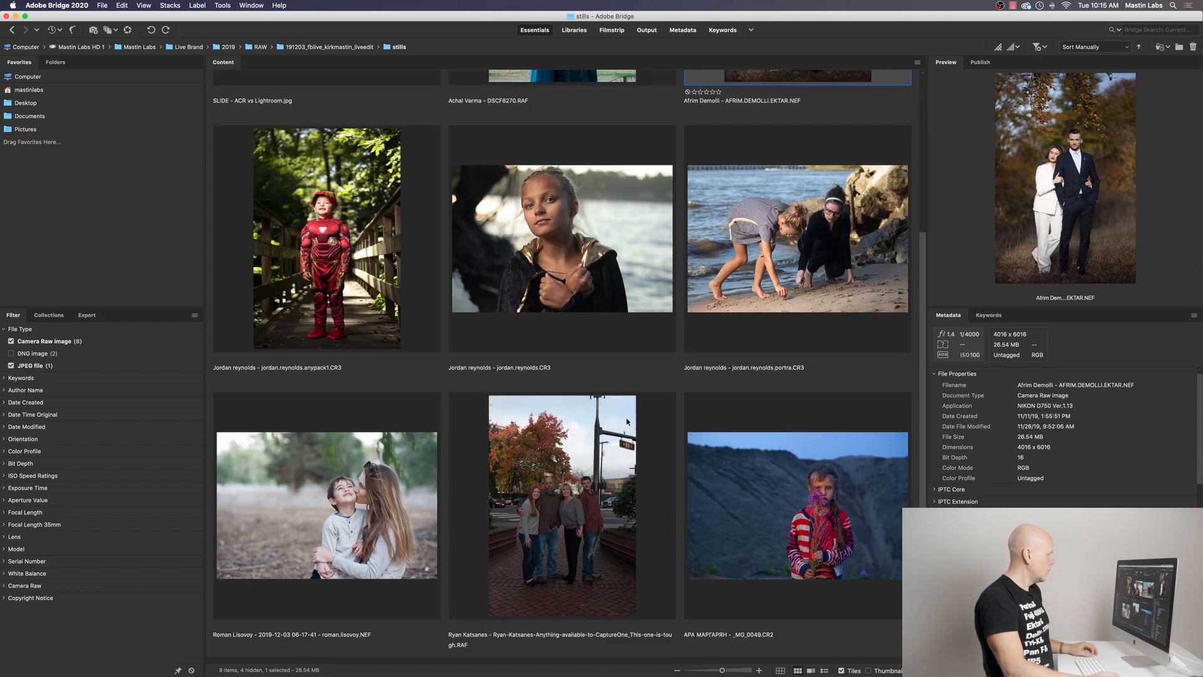
Select the mother-and-son NEF portrait and open it in Camera Raw
left_click(325, 505)
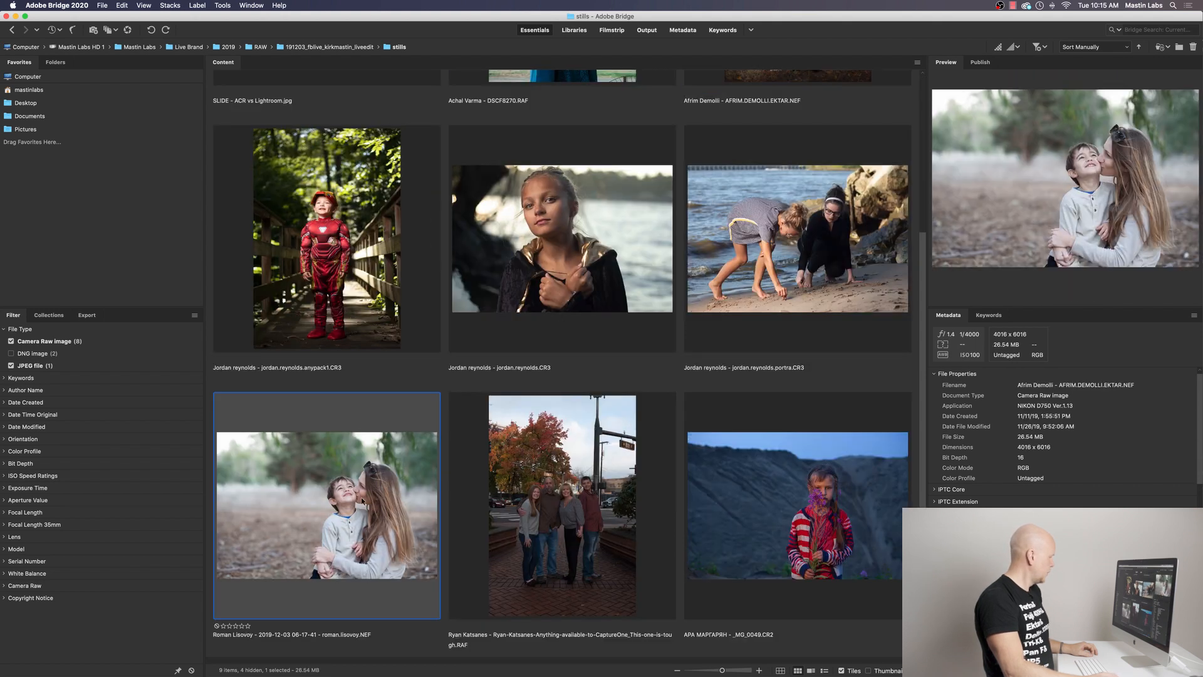
left_click(326, 505)
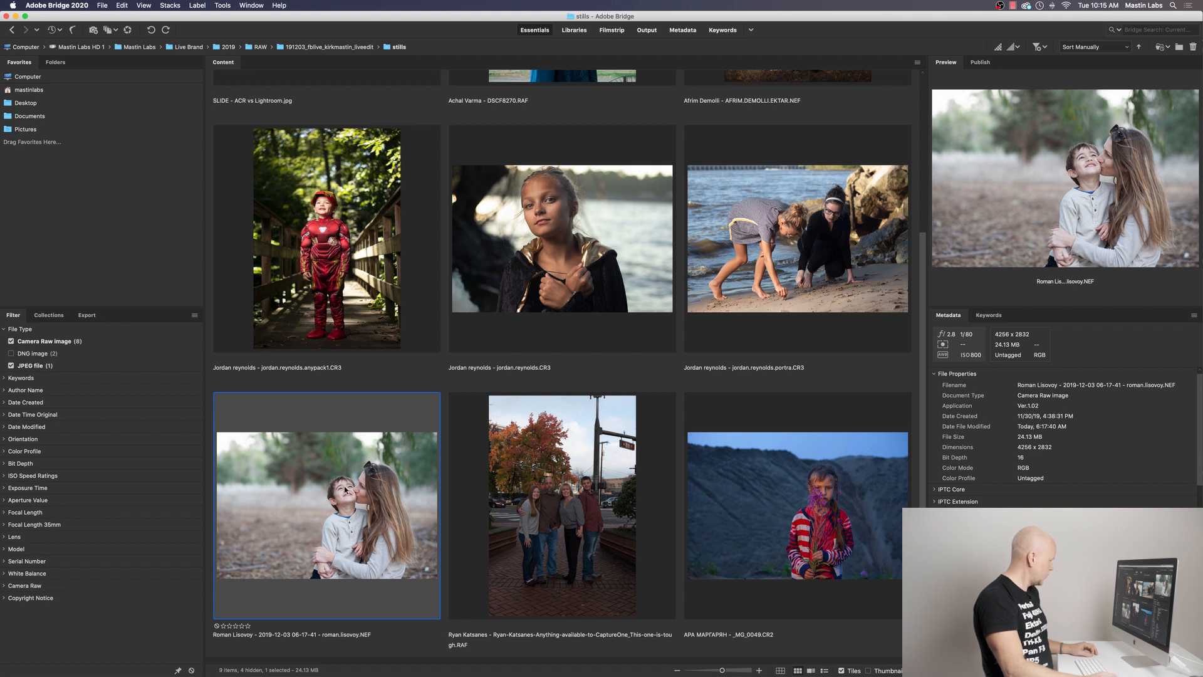
double_click(327, 505)
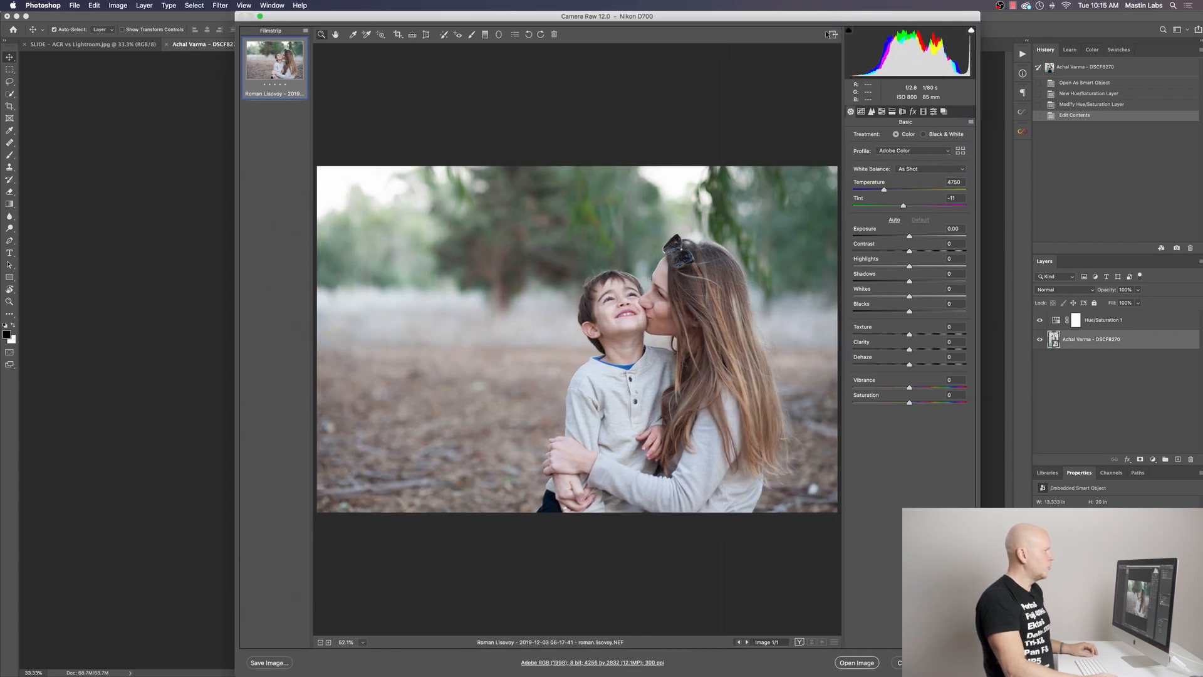
Apply the Mastin Labs Fujicolor Pushed '1a. Pro 400H +1' preset and return to Basic settings
left_click(912, 112)
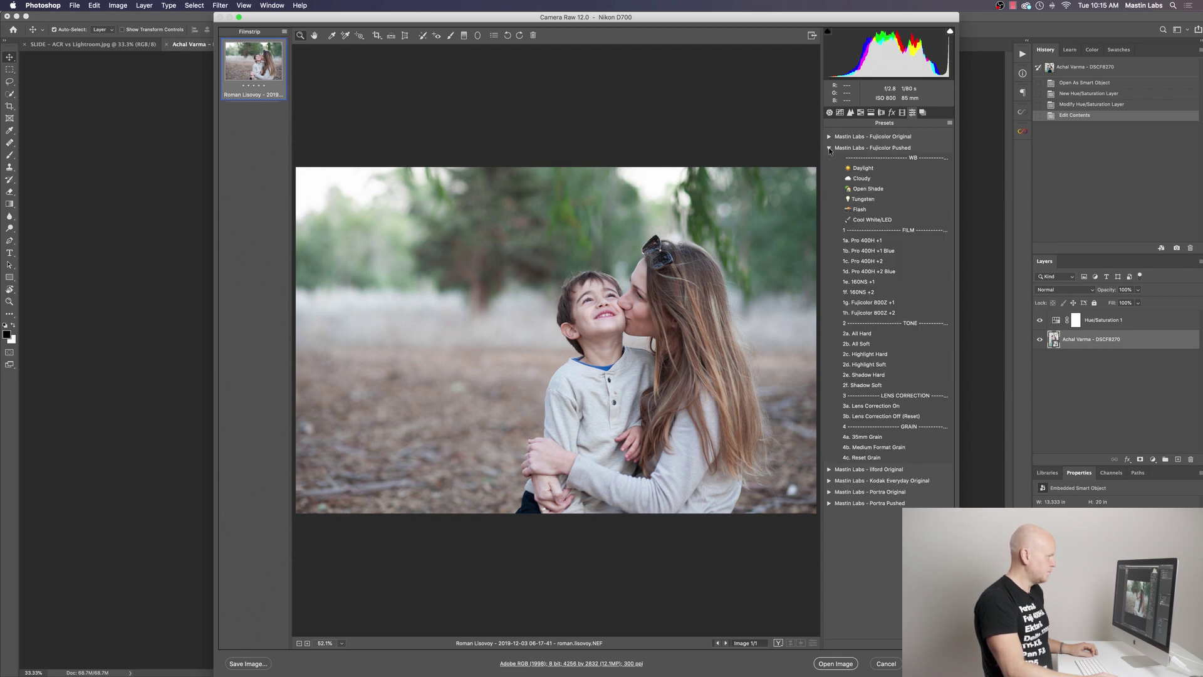
left_click(861, 239)
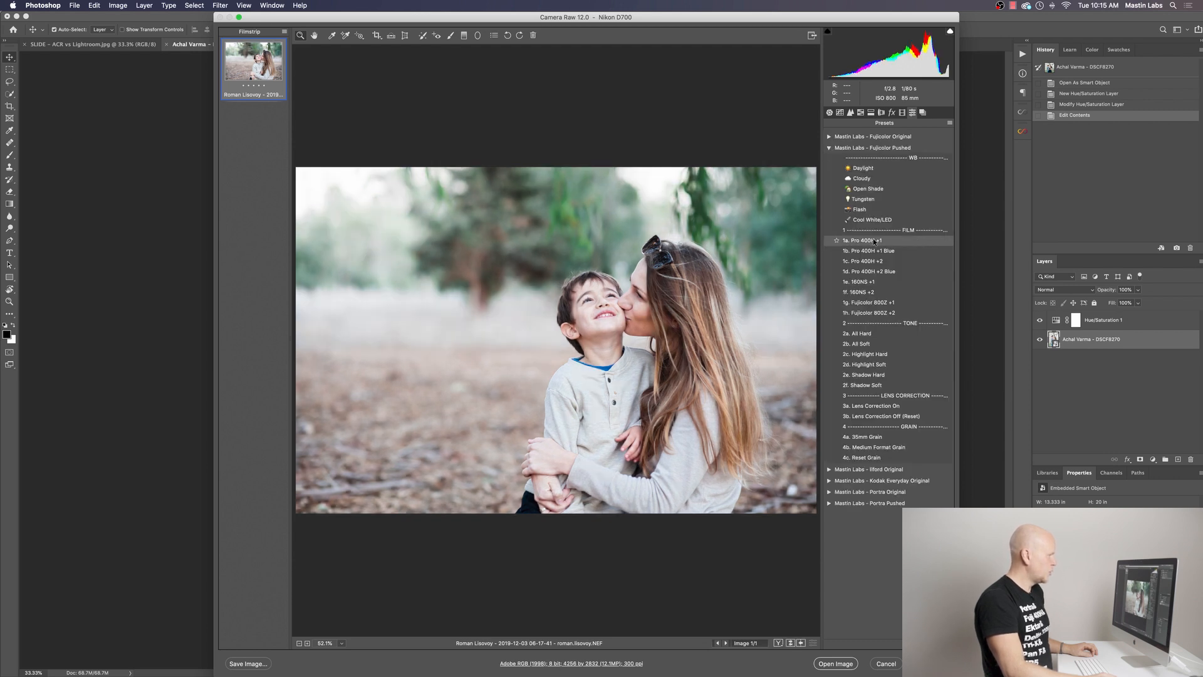
left_click(860, 240)
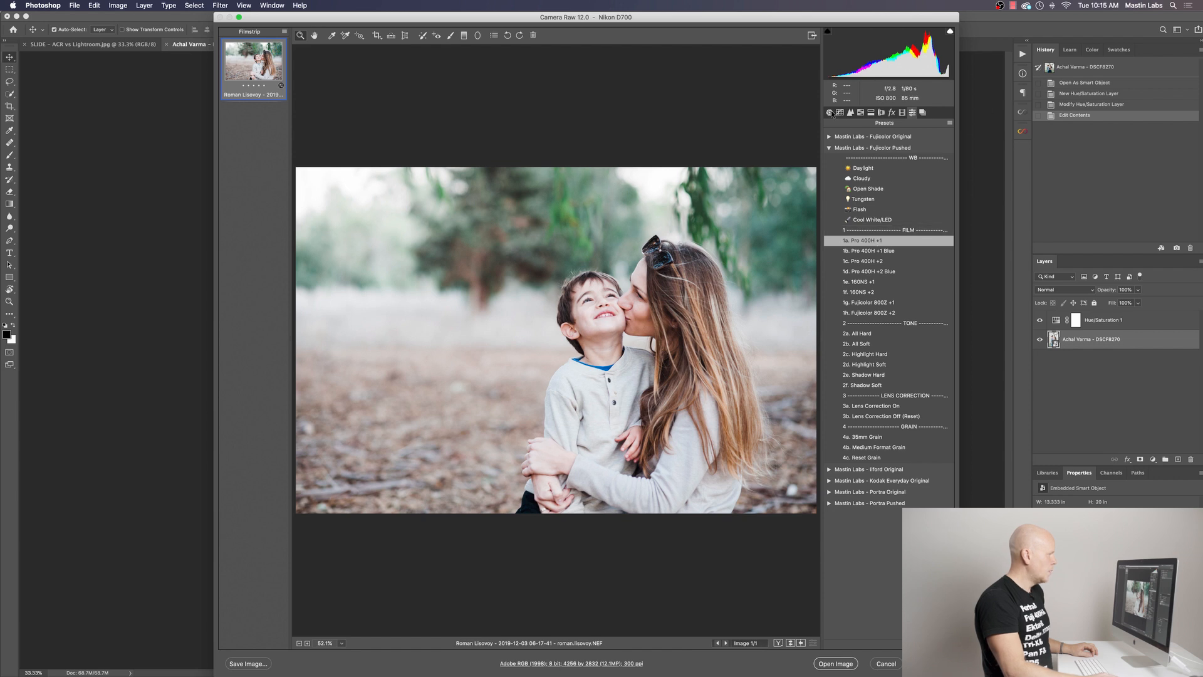
left_click(839, 113)
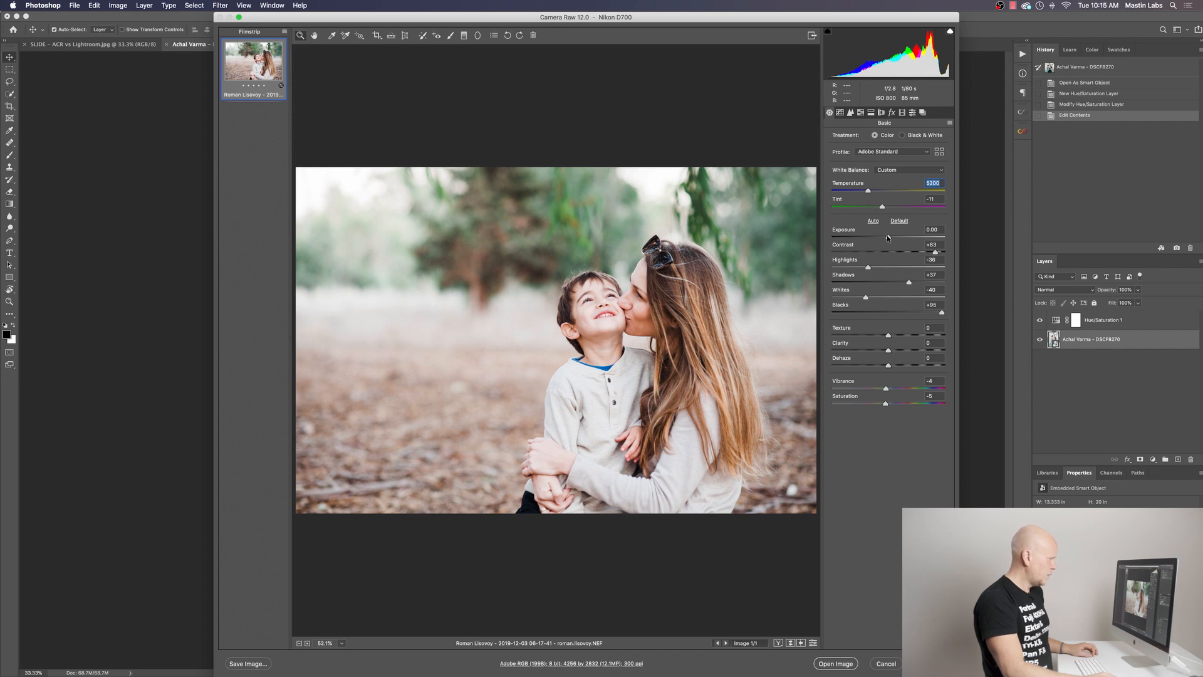
mouse_move(883, 208)
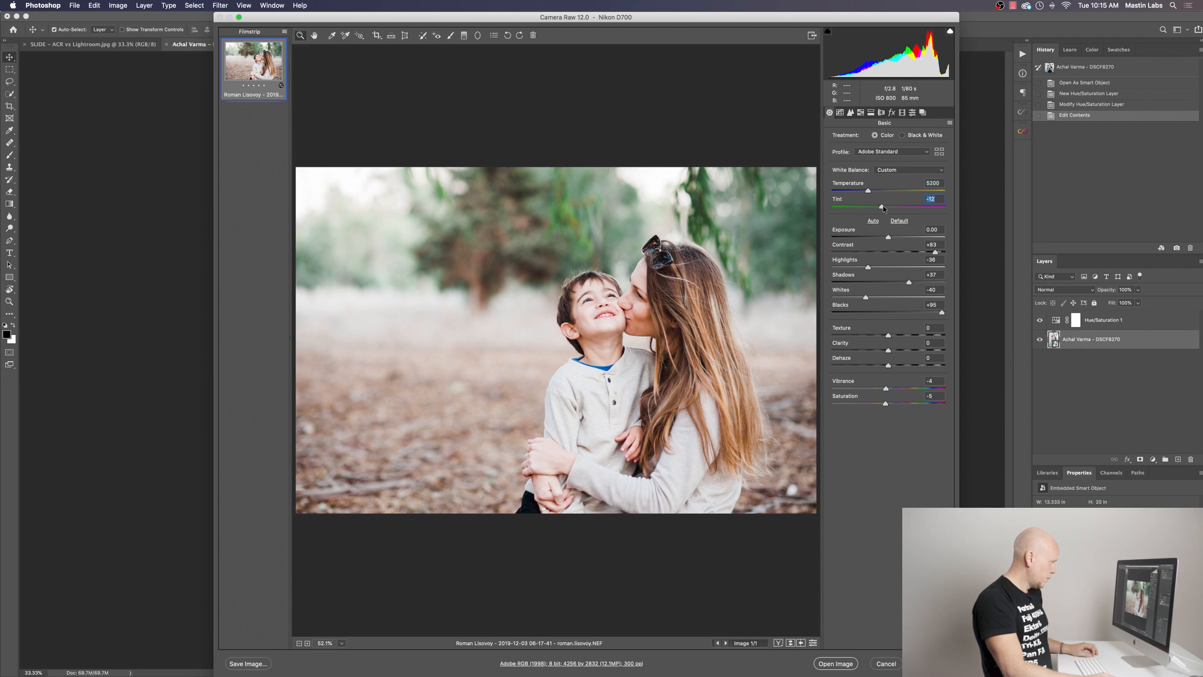
Nudge tint toward −12 and exposure to +0.05, then compare against the Default tone settings
left_click_drag(885, 236, 887, 237)
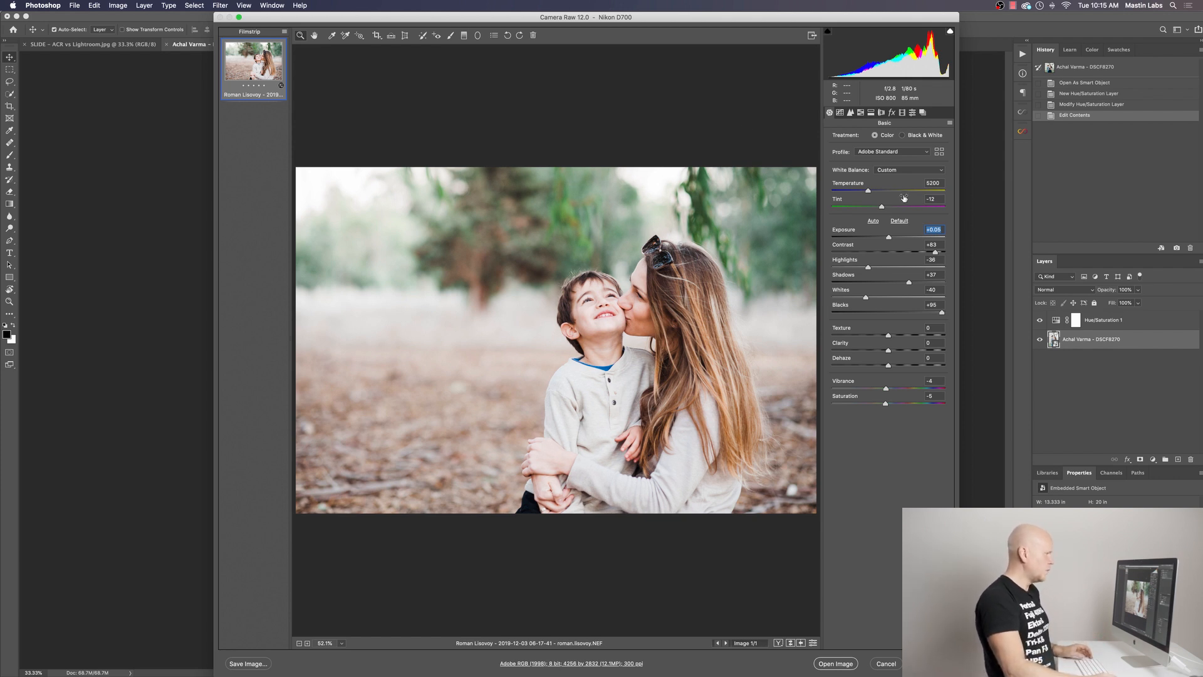
left_click(900, 221)
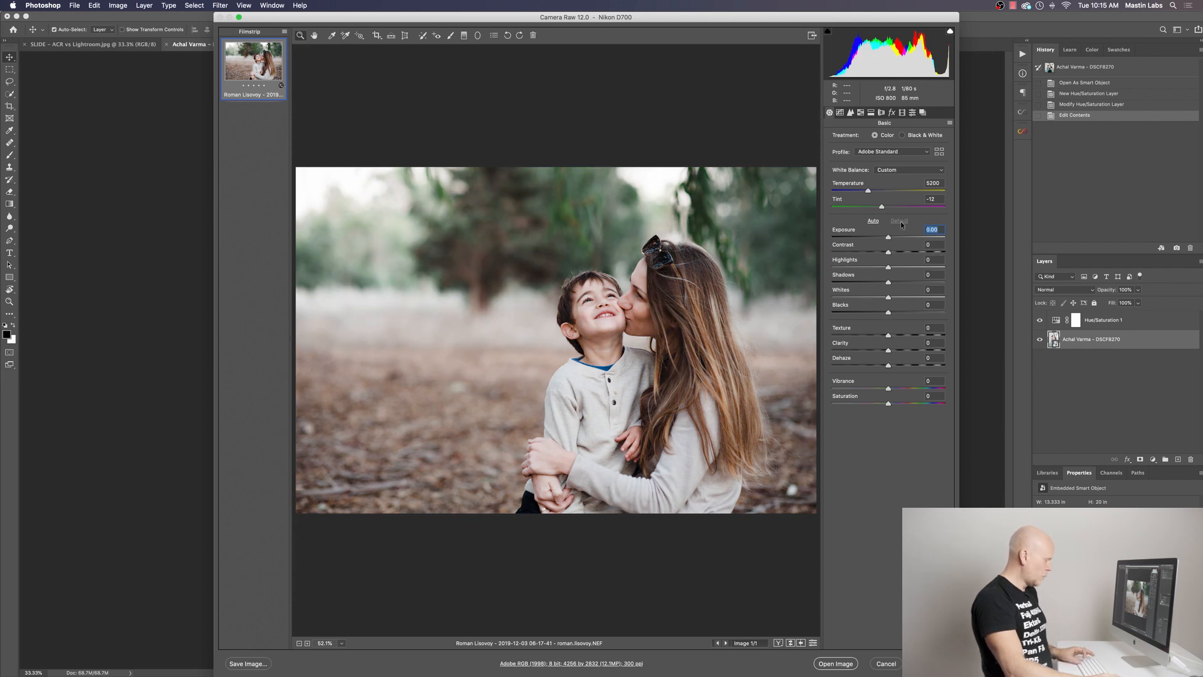
left_click(872, 221)
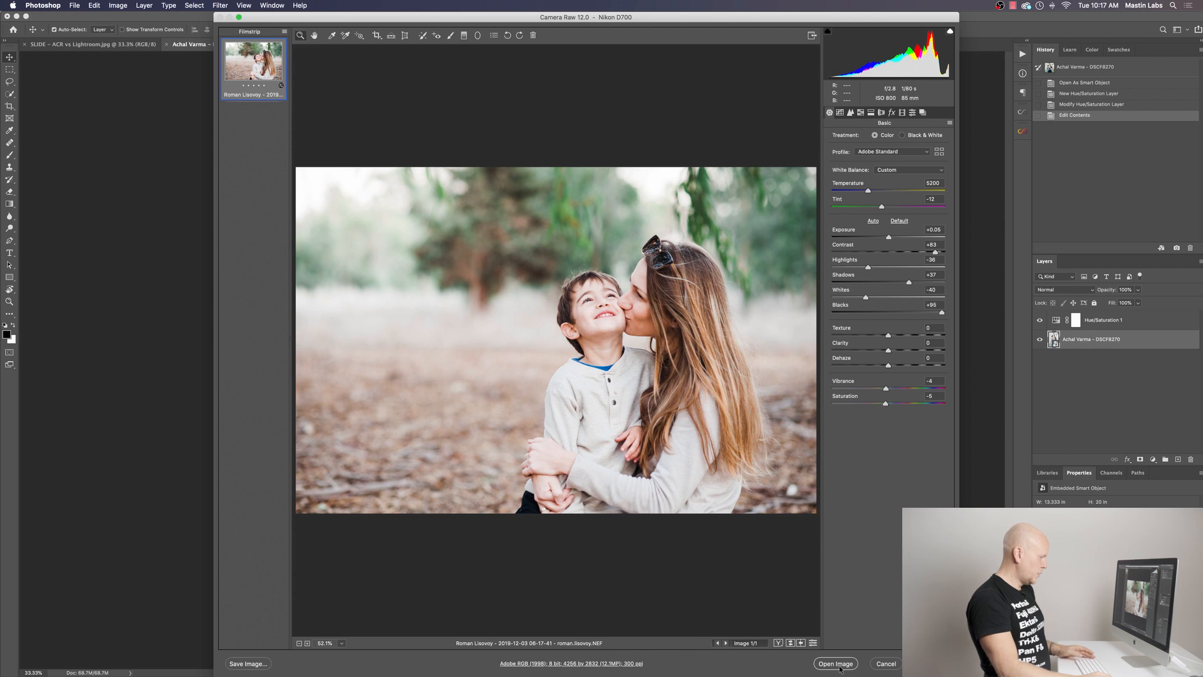
mouse_move(837, 664)
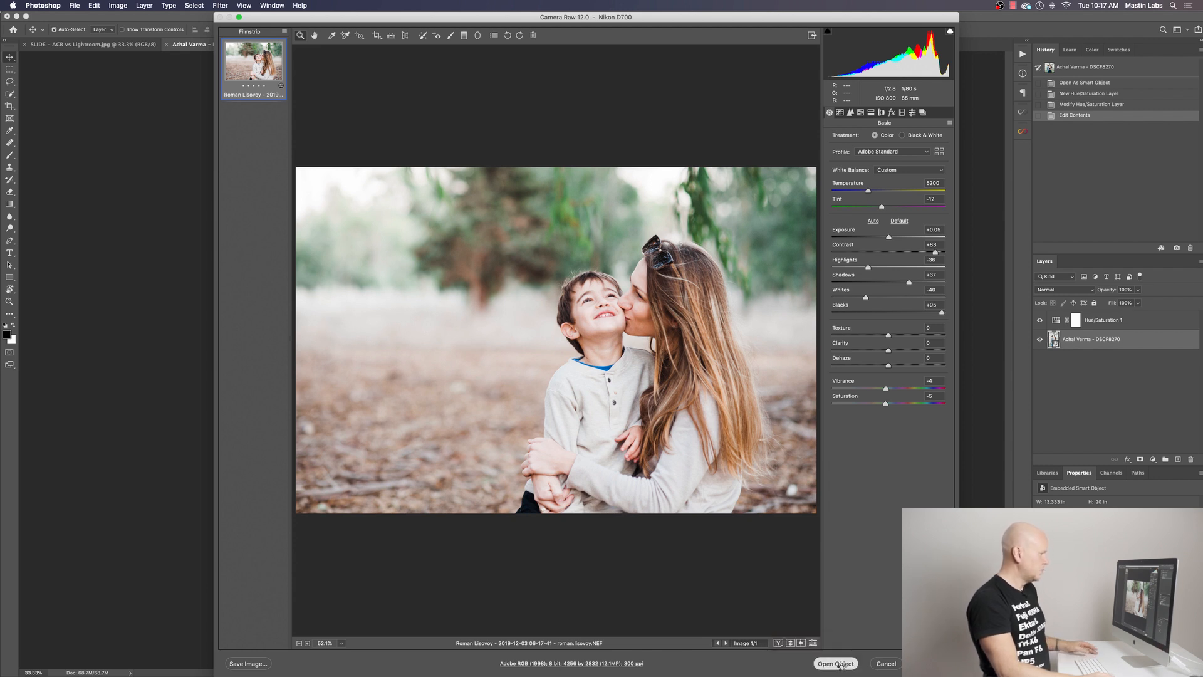
Open the edited portrait into Photoshop as an embedded smart object in its own document
left_click(839, 664)
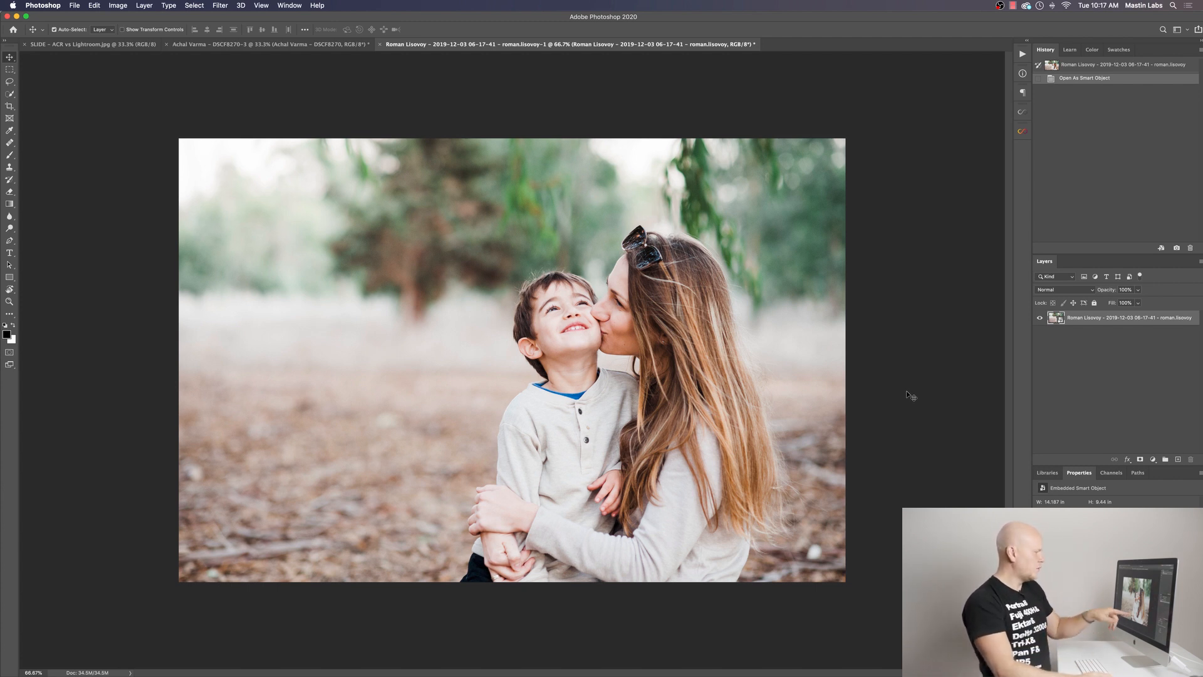
mouse_move(827, 499)
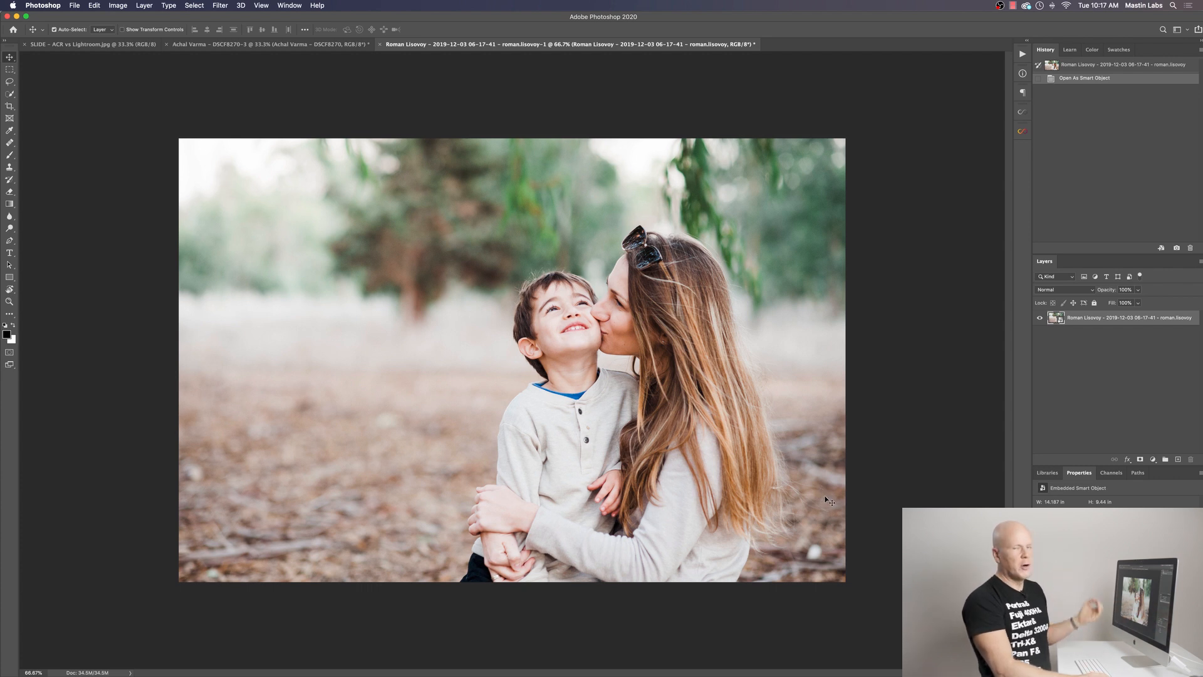
mouse_move(820, 495)
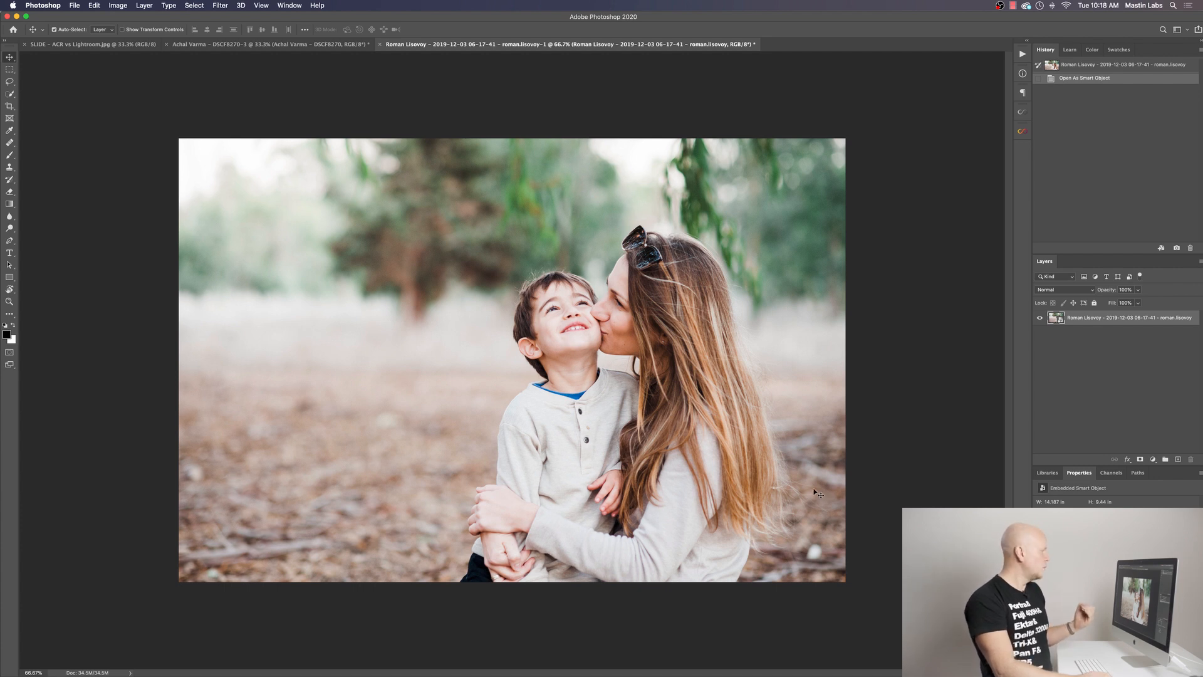
mouse_move(72, 188)
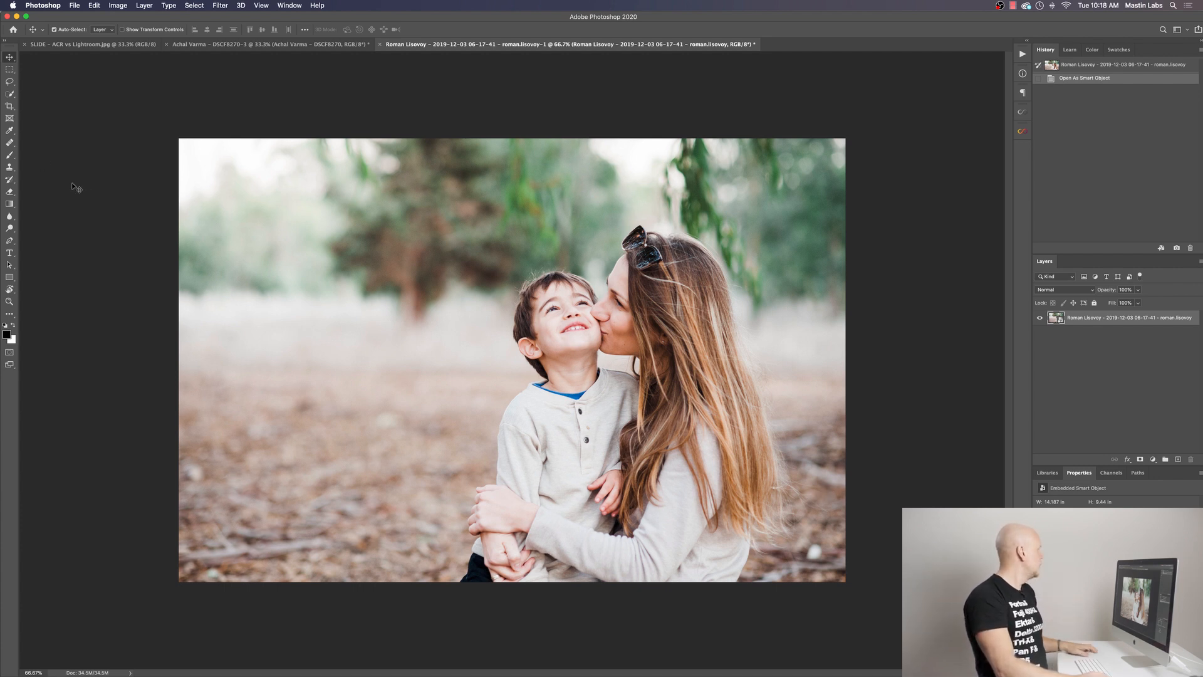
mouse_move(10, 152)
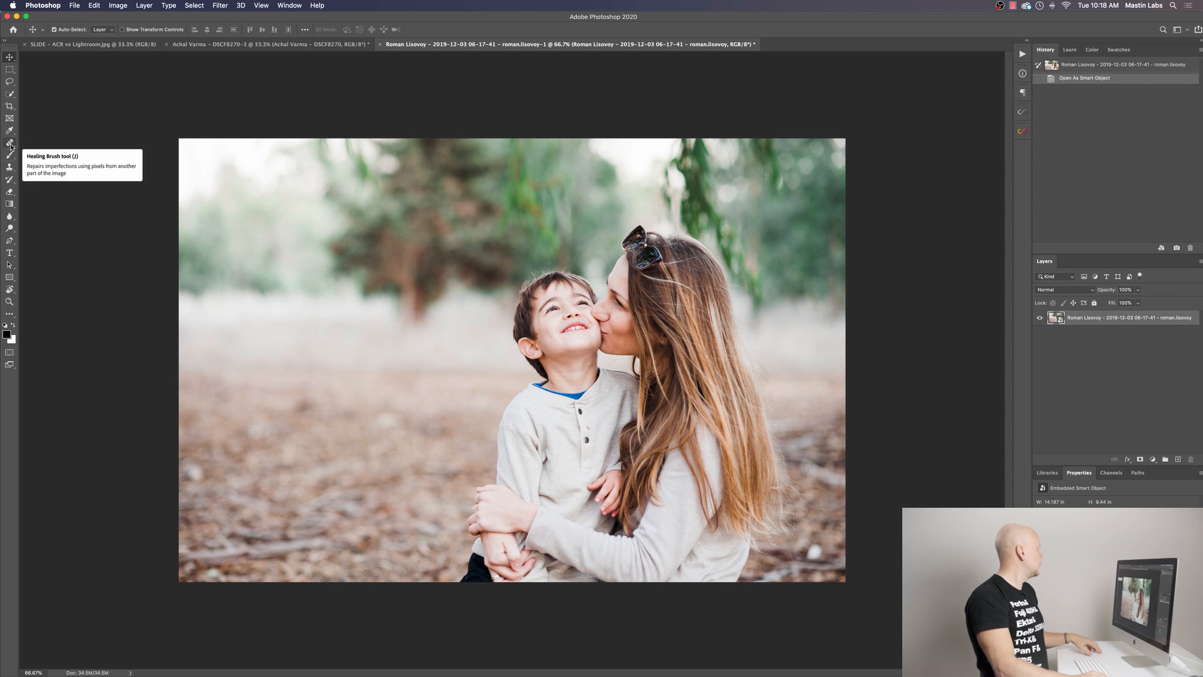
Choose the Healing Brush Tool and bring up the smart object layer's context menu
left_click(10, 141)
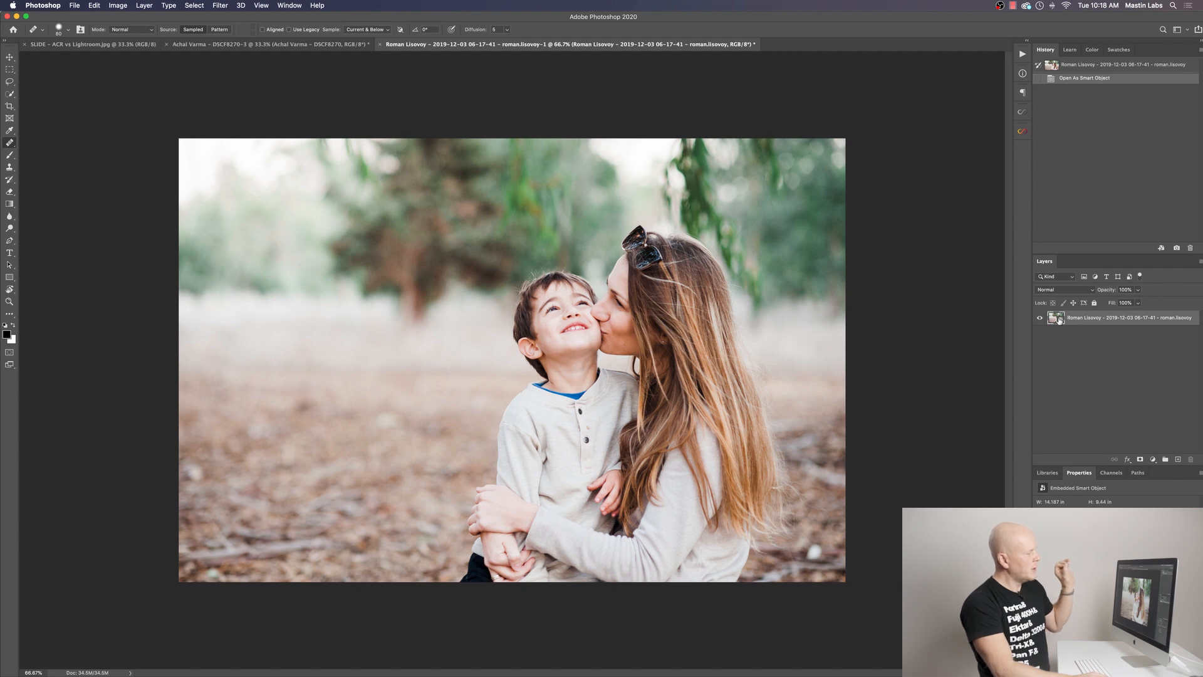
mouse_move(1055, 319)
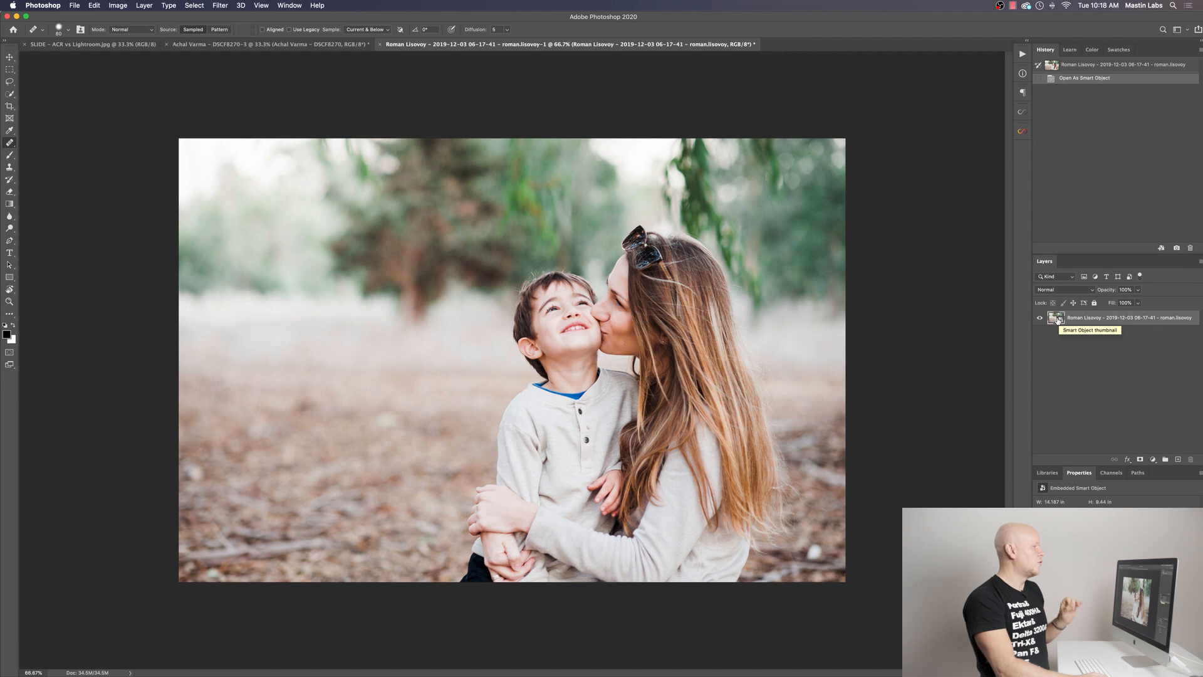
right_click(1055, 318)
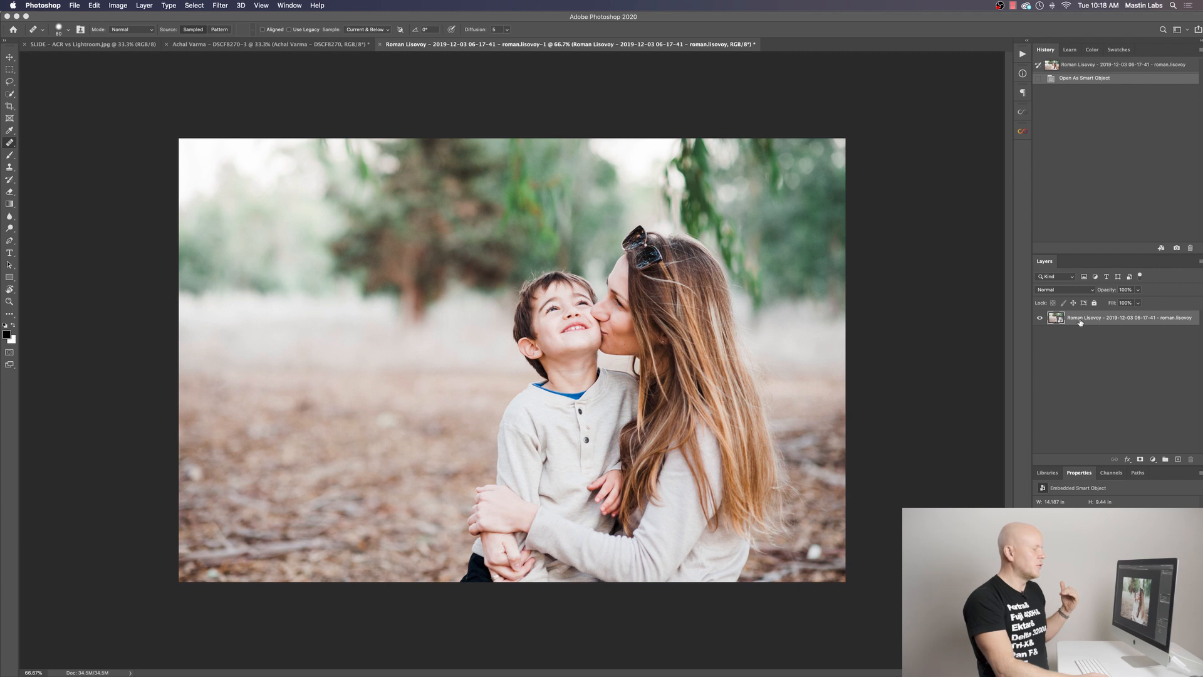
mouse_move(1080, 321)
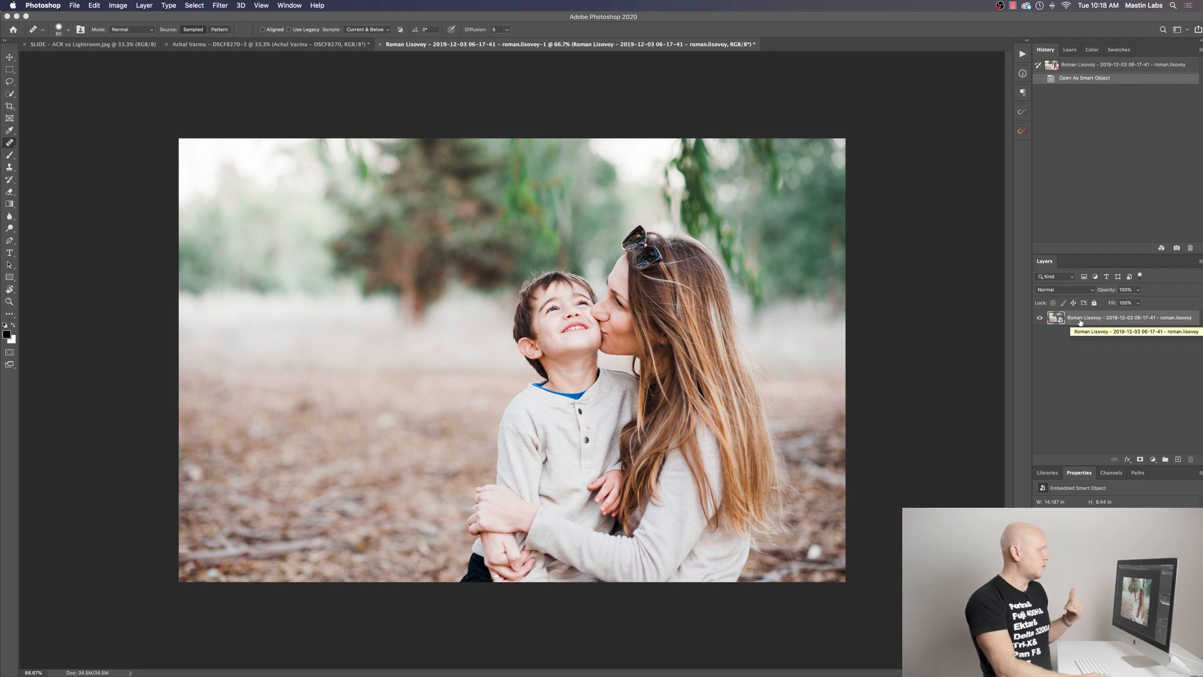